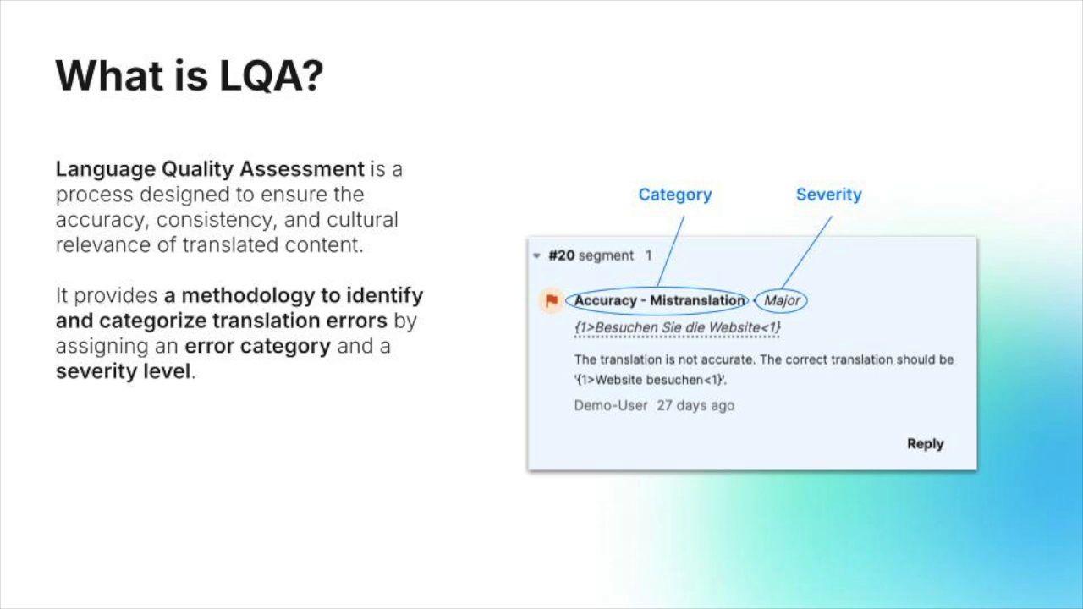
Step: Advance to the 'What is LQA?' slide covering error categories and severity levels
{"action": "key", "text": "right"}
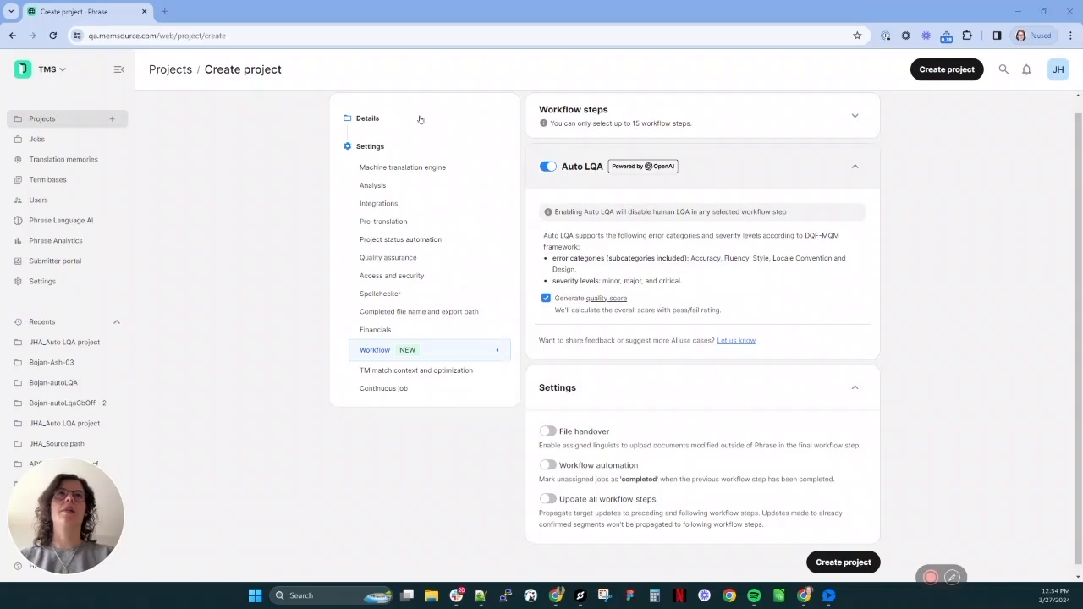
{"action": "mouse_move", "coordinate": [443, 119]}
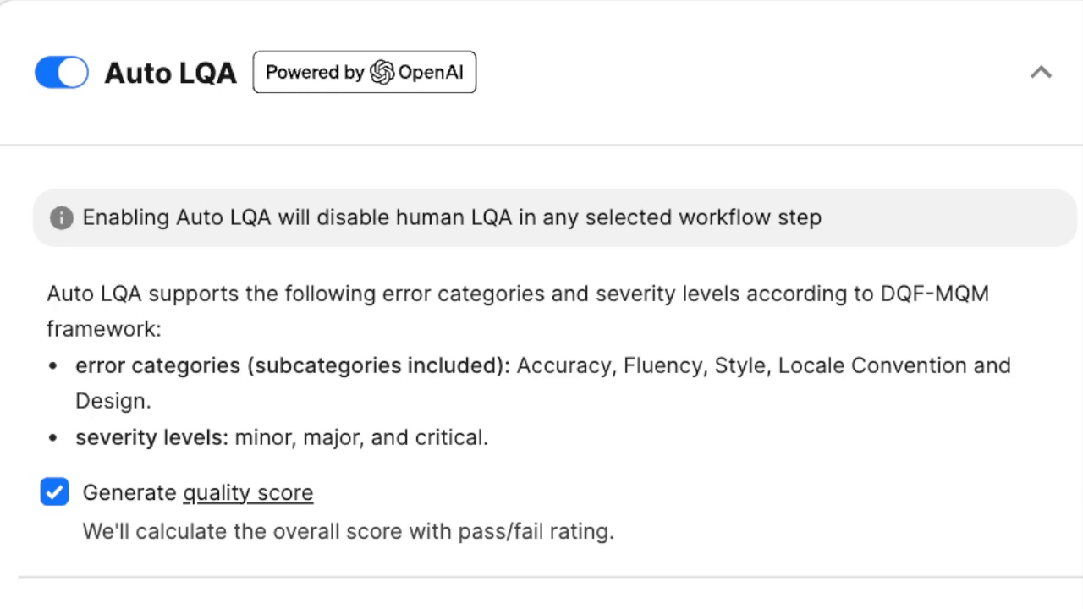
Step: Demonstrate the Generate quality score checkbox and Auto LQA switch by toggling each off and back on
{"action": "left_click", "coordinate": [54, 491]}
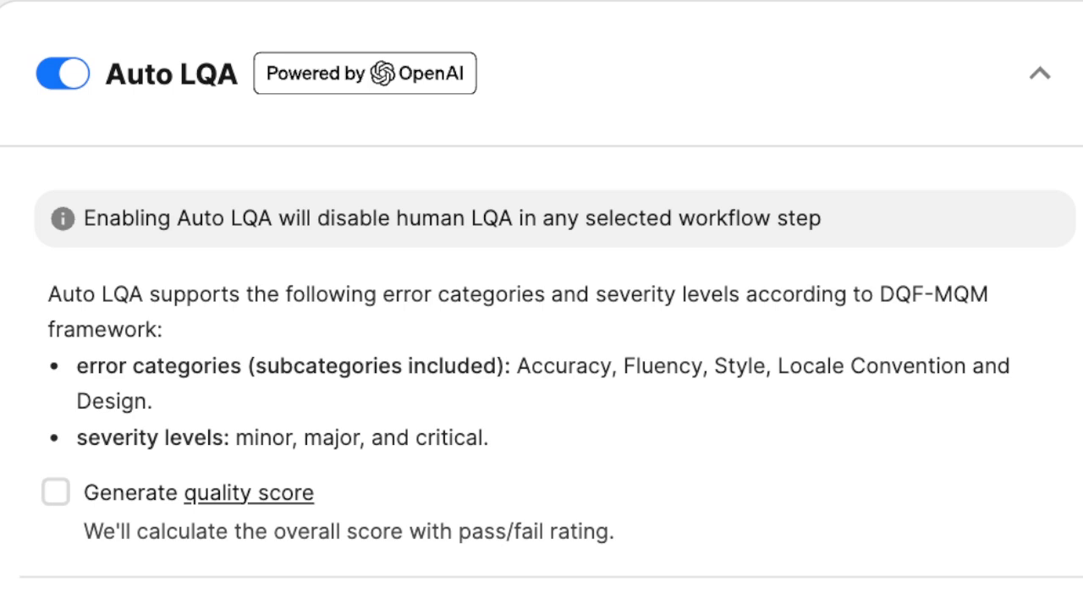
{"action": "left_click", "coordinate": [54, 492]}
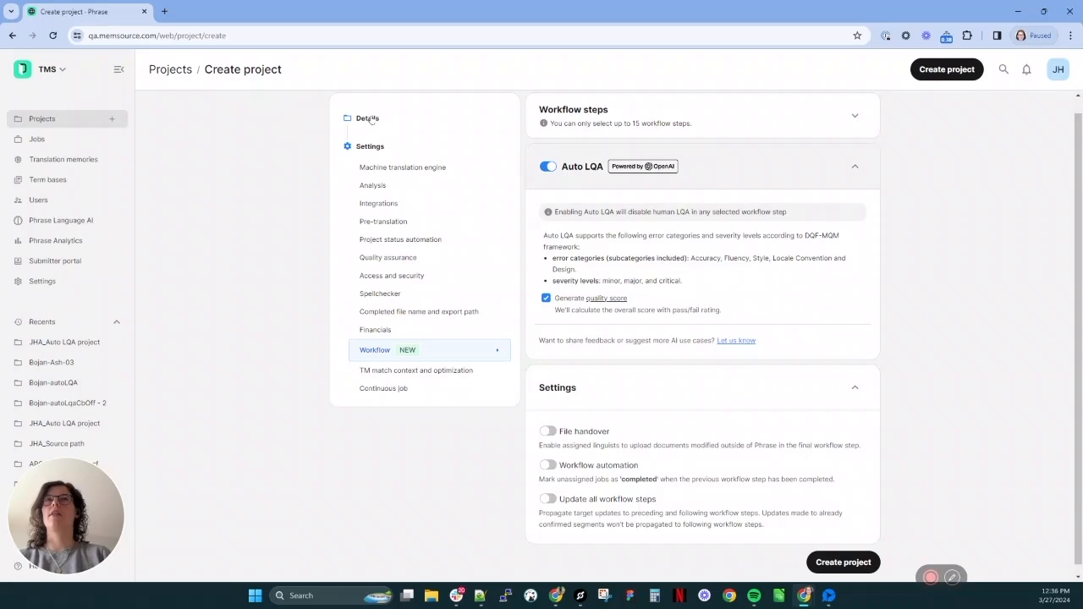
{"action": "left_click", "coordinate": [548, 165]}
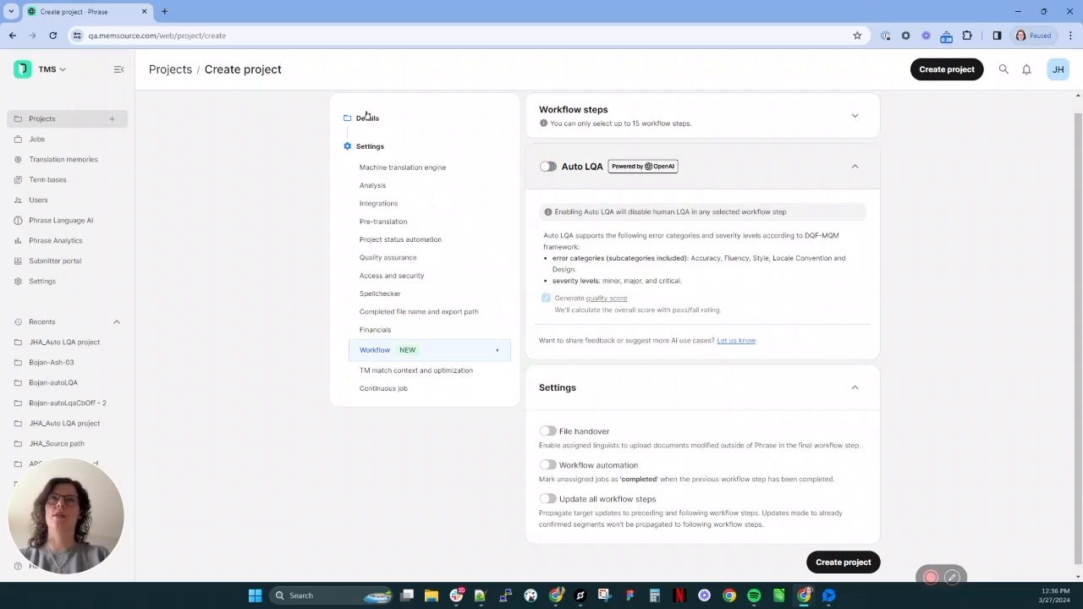
{"action": "left_click", "coordinate": [549, 166]}
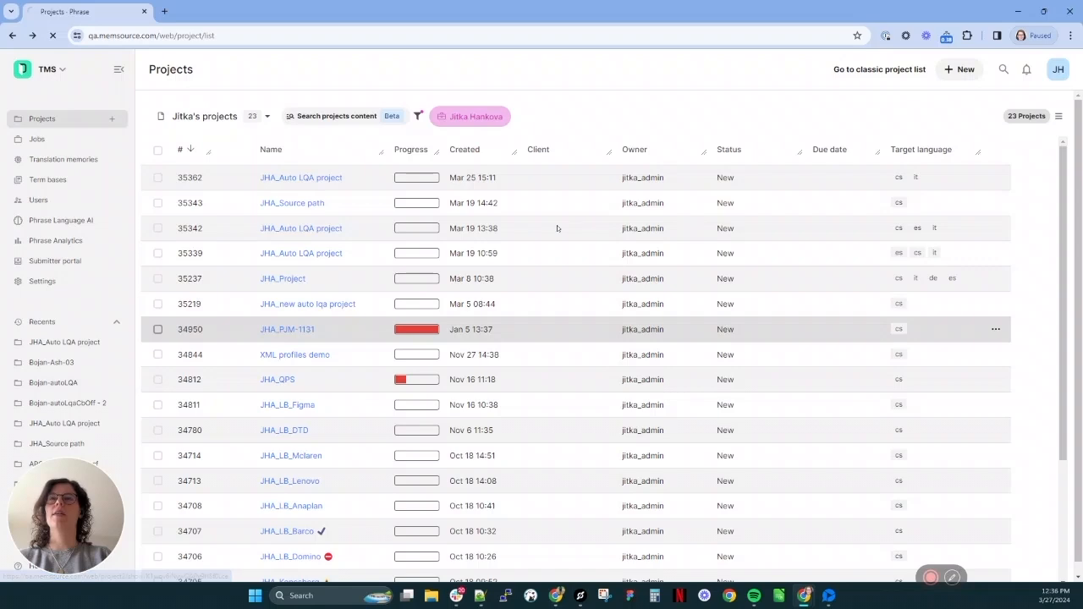
Step: Run Auto LQA on both checked jobs of the JHA_Auto LQA project and confirm with Continue
{"action": "left_click", "coordinate": [301, 178]}
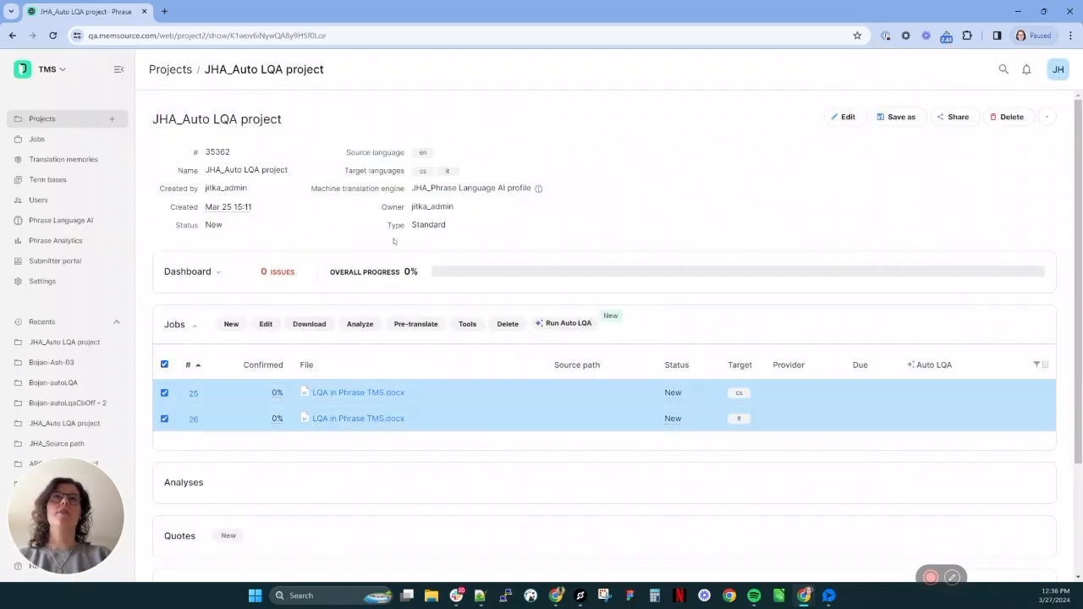
{"action": "left_click", "coordinate": [563, 323]}
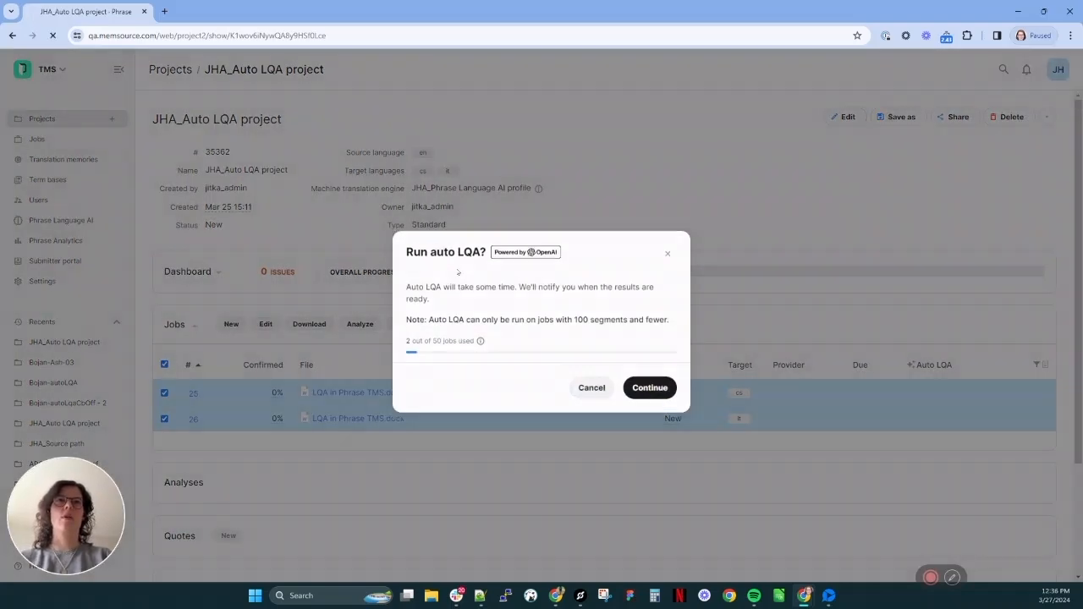
{"action": "left_click", "coordinate": [592, 388]}
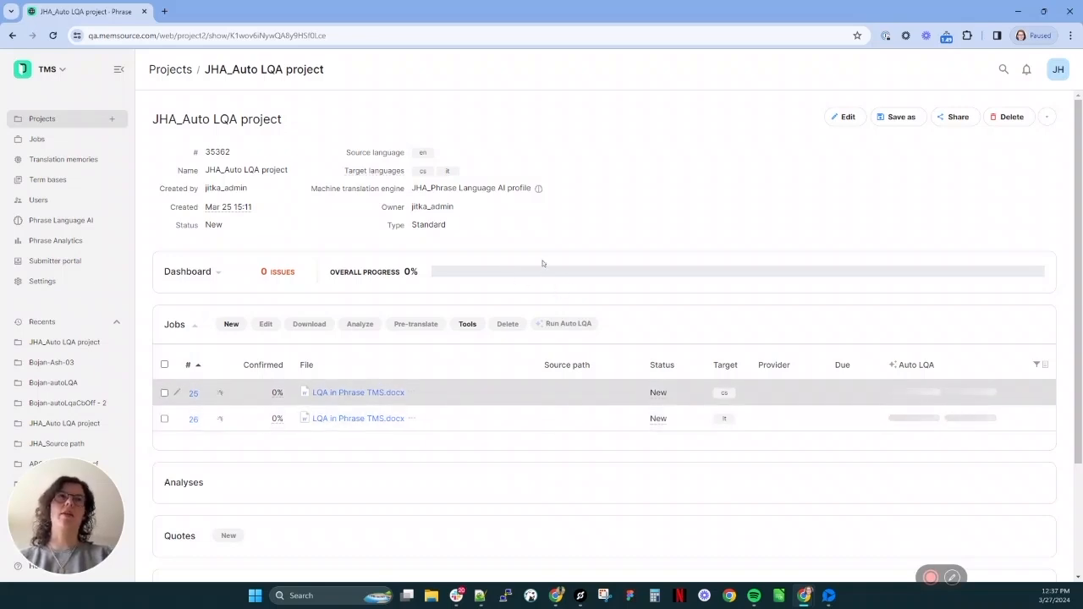
{"action": "mouse_move", "coordinate": [548, 261]}
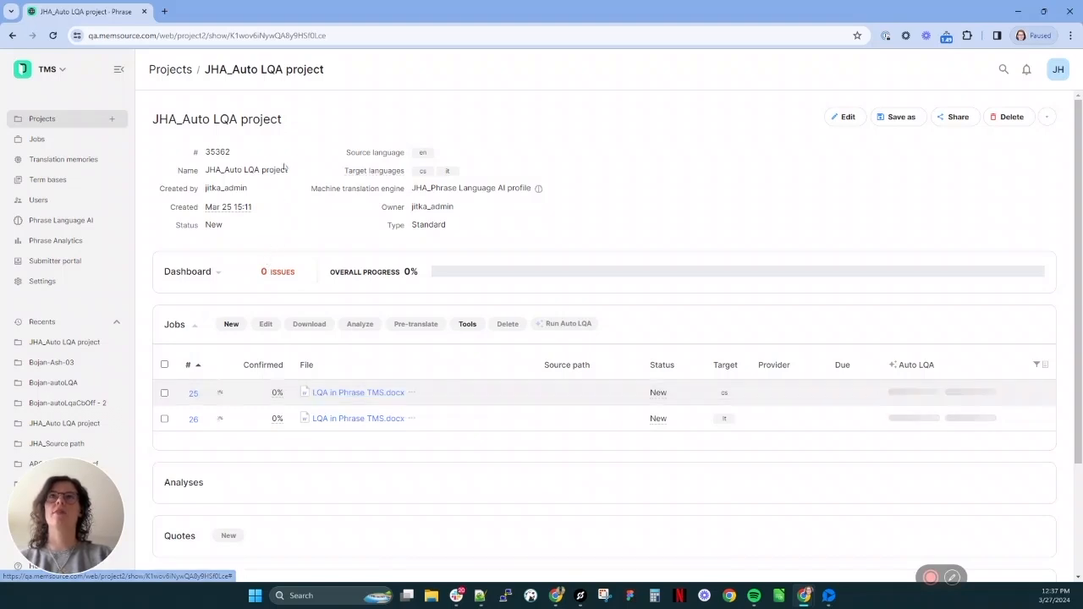
Step: Wait on the project page until job 25 shows its Auto LQA result: FAIL - 86.85 with Download
{"action": "double_click", "coordinate": [470, 188]}
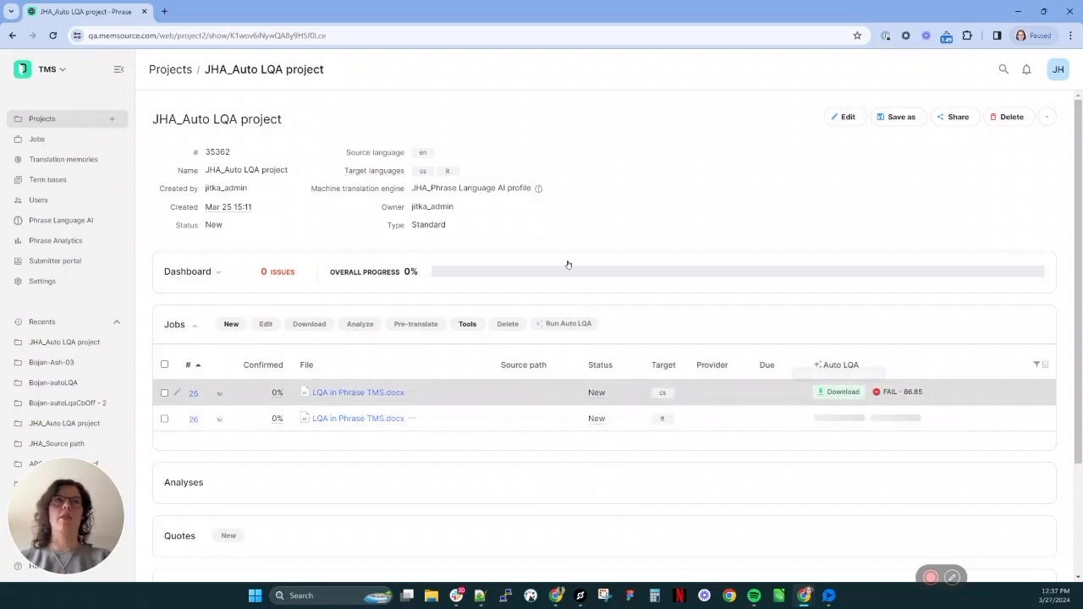
{"action": "mouse_move", "coordinate": [599, 259]}
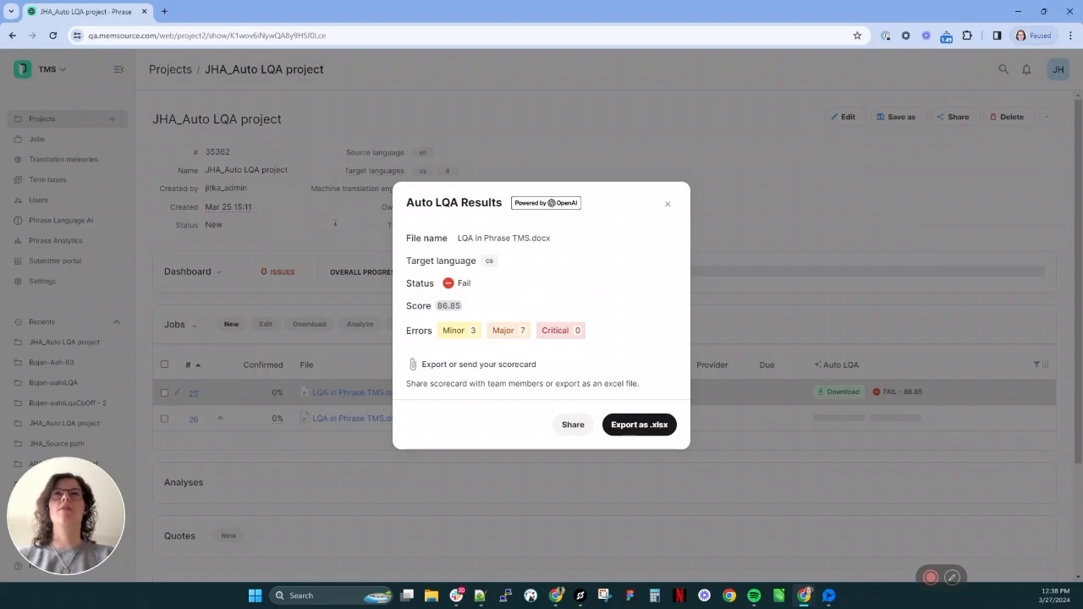
{"action": "mouse_move", "coordinate": [342, 224]}
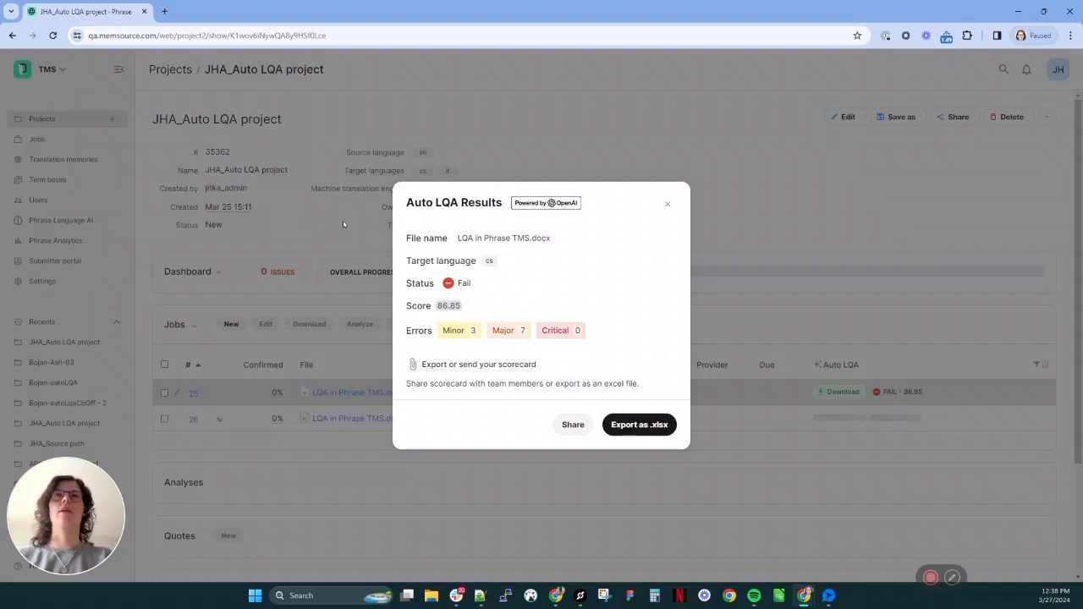
{"action": "mouse_move", "coordinate": [416, 246]}
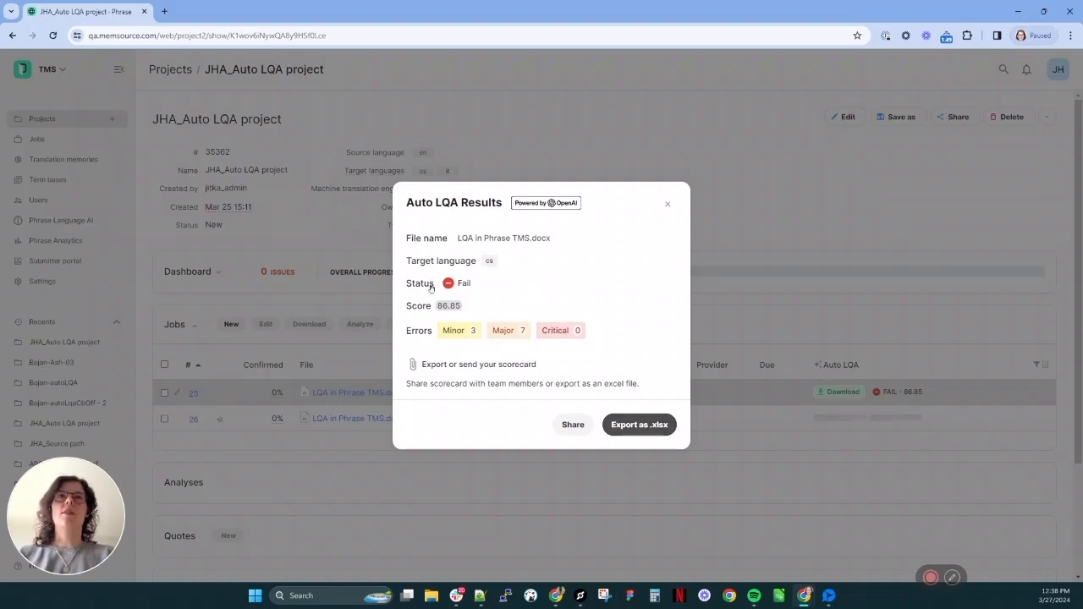
Step: View the FAIL - 86.85 Auto LQA results and export the scorecard as .xlsx
{"action": "left_click", "coordinate": [638, 423]}
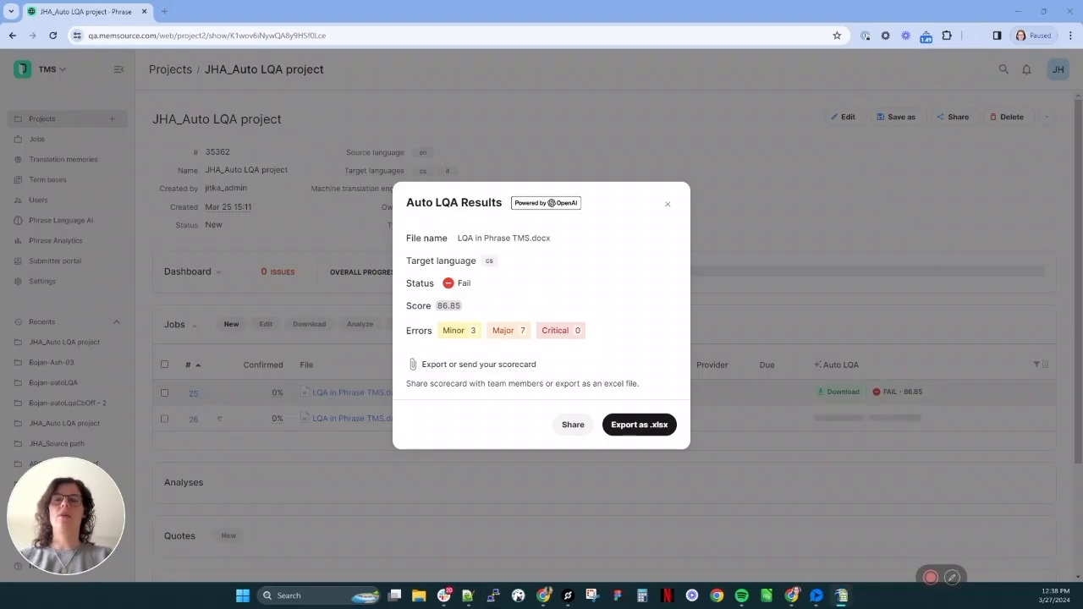
{"action": "left_click", "coordinate": [638, 423]}
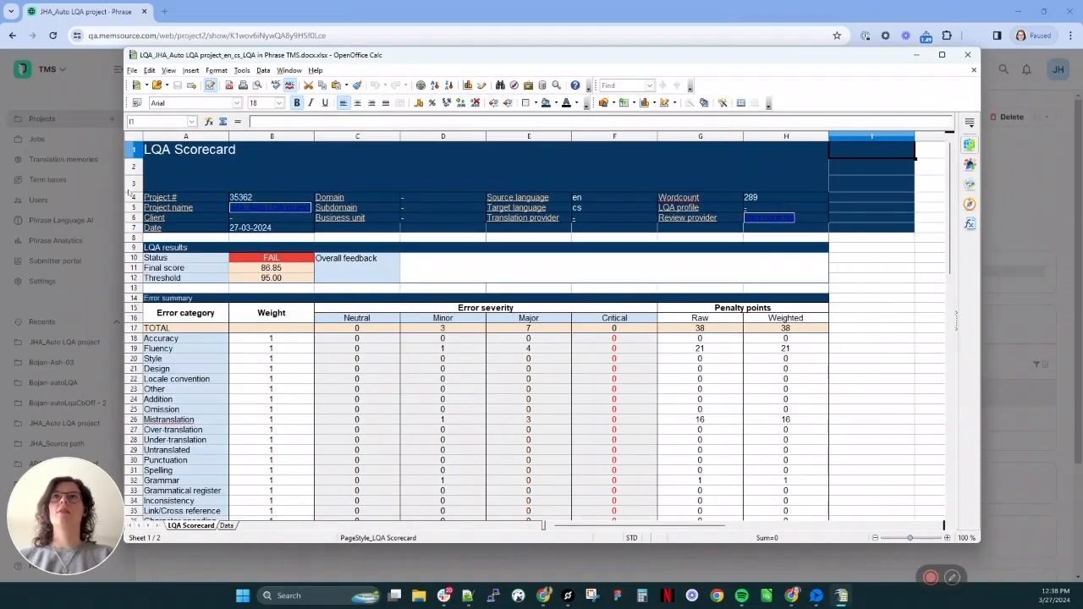
{"action": "mouse_move", "coordinate": [185, 184]}
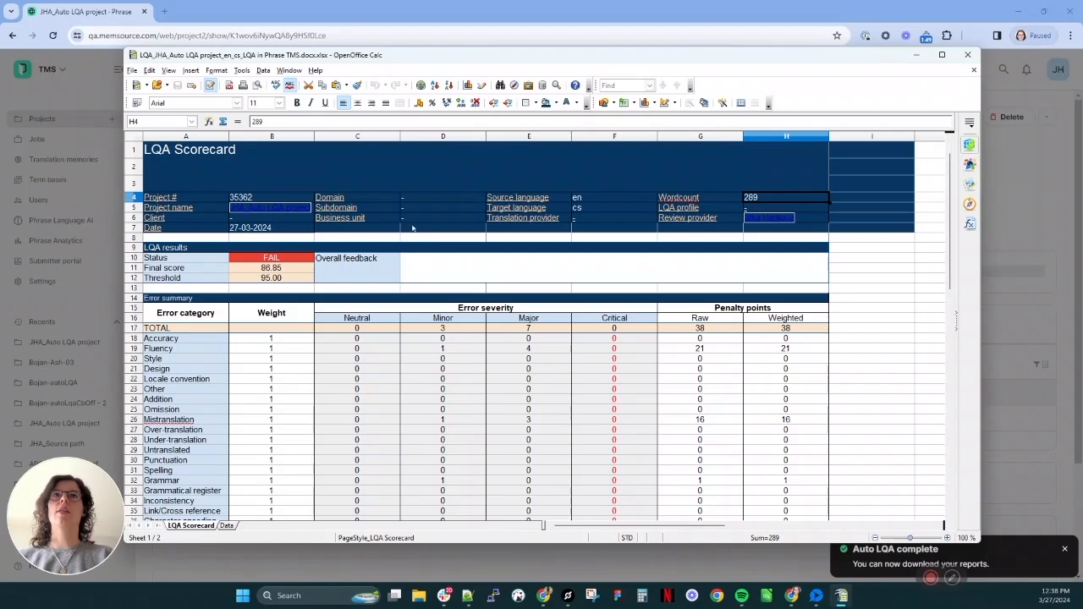
Step: Review the scorecard breakdown in Calc, noting the major Fluency error count and 38 penalty points
{"action": "scroll", "scroll_direction": "down", "scroll_amount": 3}
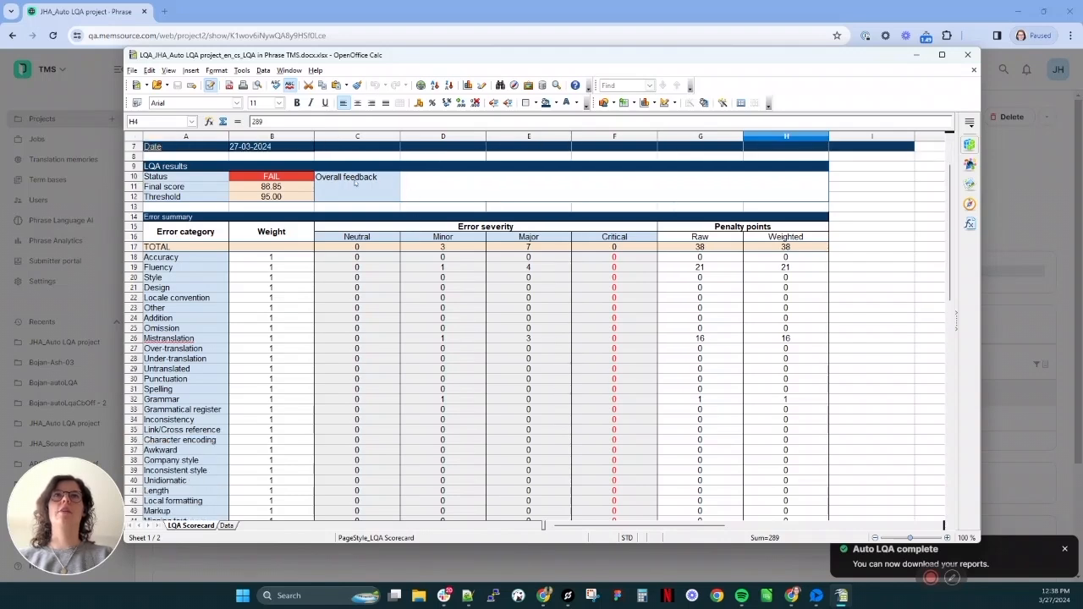
{"action": "left_click", "coordinate": [528, 267]}
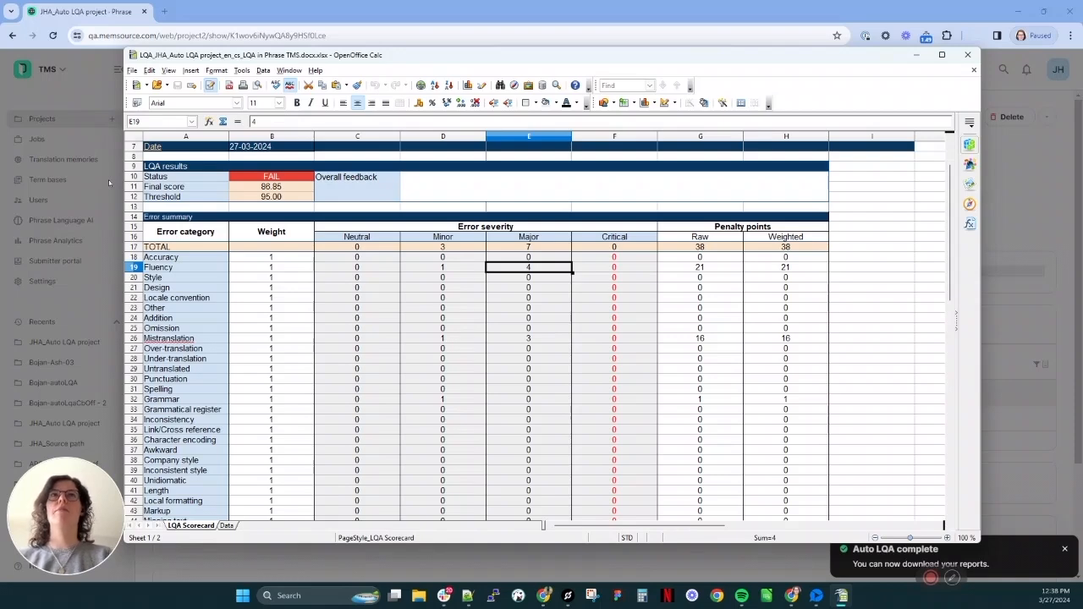
{"action": "scroll", "scroll_direction": "down", "scroll_amount": 3}
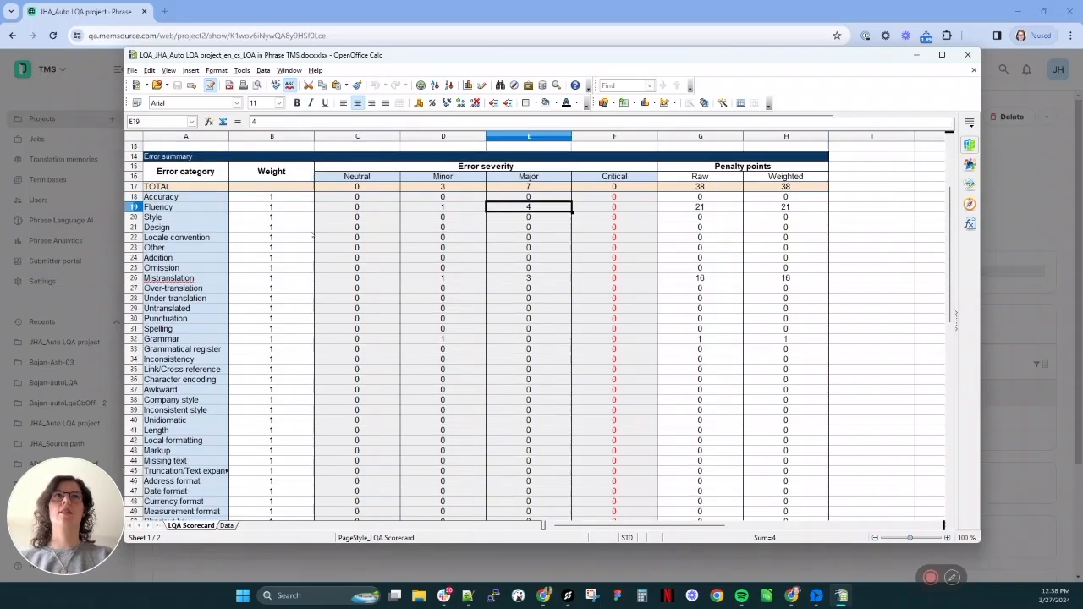
{"action": "scroll", "scroll_direction": "down", "scroll_amount": 3}
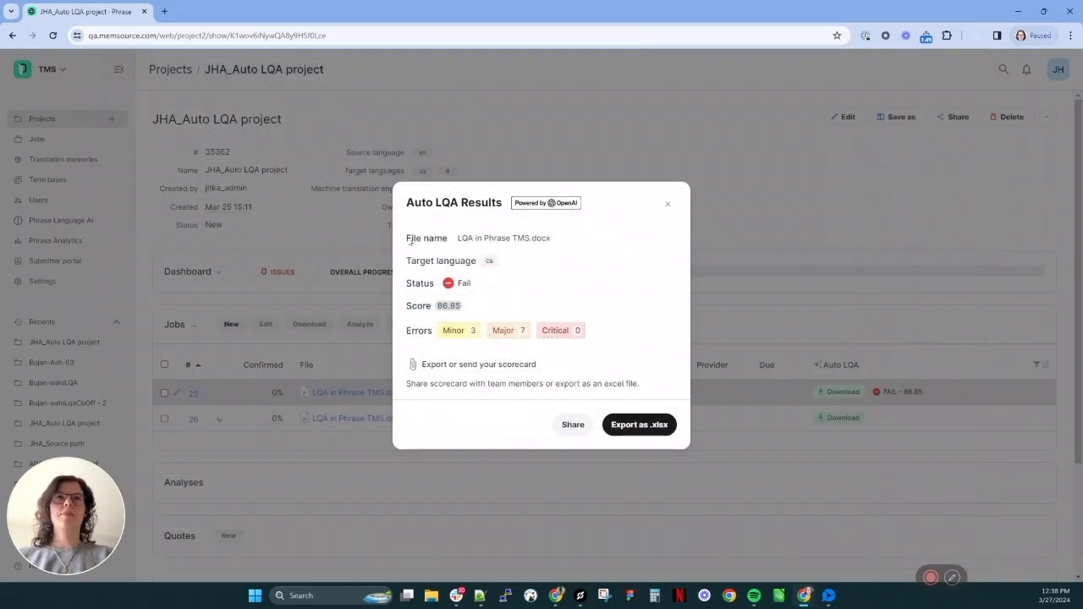
Step: Show the Send LQA Scorecard sharing form from the results dialog, then close it
{"action": "left_click", "coordinate": [572, 423]}
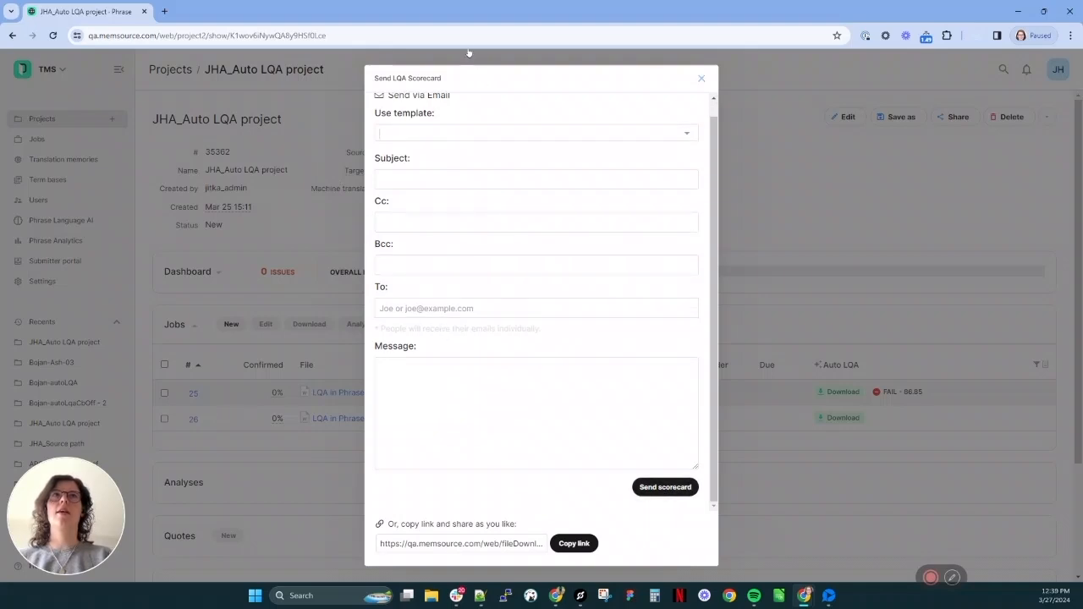
{"action": "left_click", "coordinate": [700, 77]}
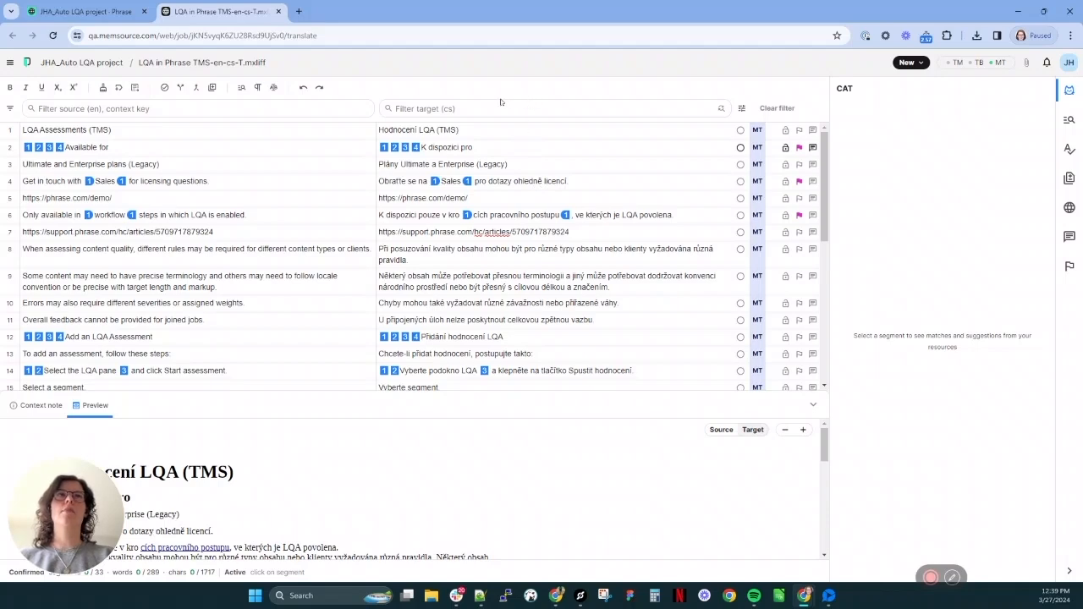
{"action": "mouse_move", "coordinate": [525, 104]}
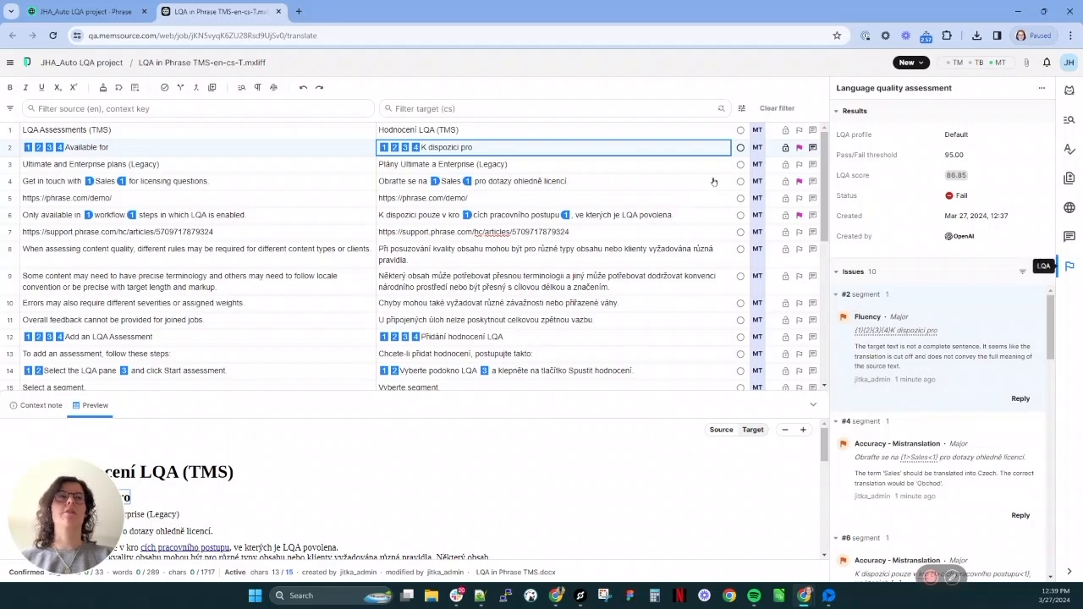
Step: Browse the LQA panel's 10 issues and jump to segments flagged for Fluency and Mistranslation
{"action": "scroll", "scroll_direction": "down", "scroll_amount": 3}
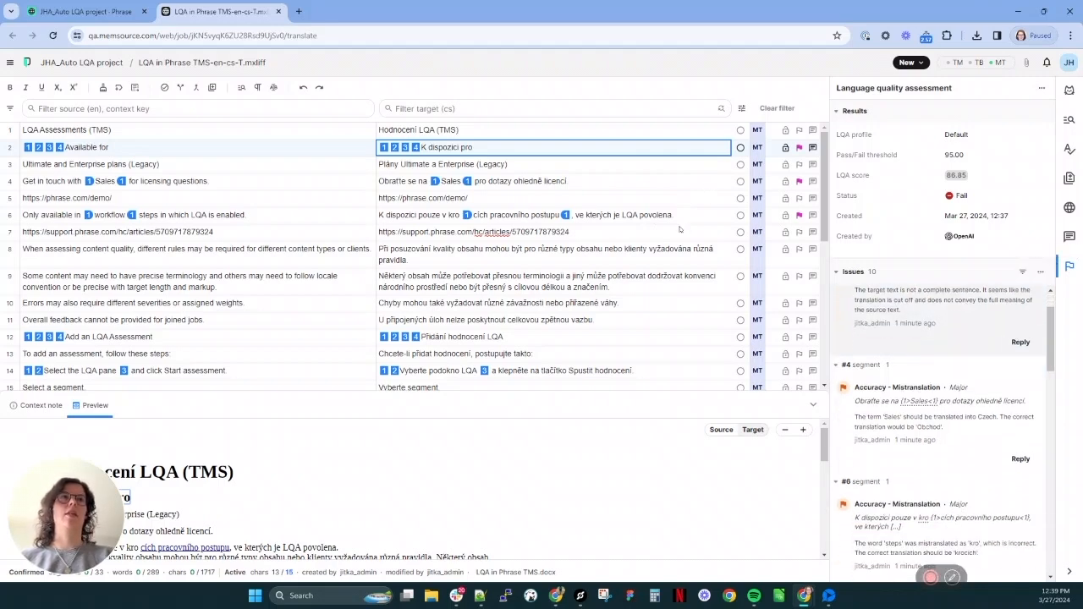
{"action": "left_click", "coordinate": [555, 181]}
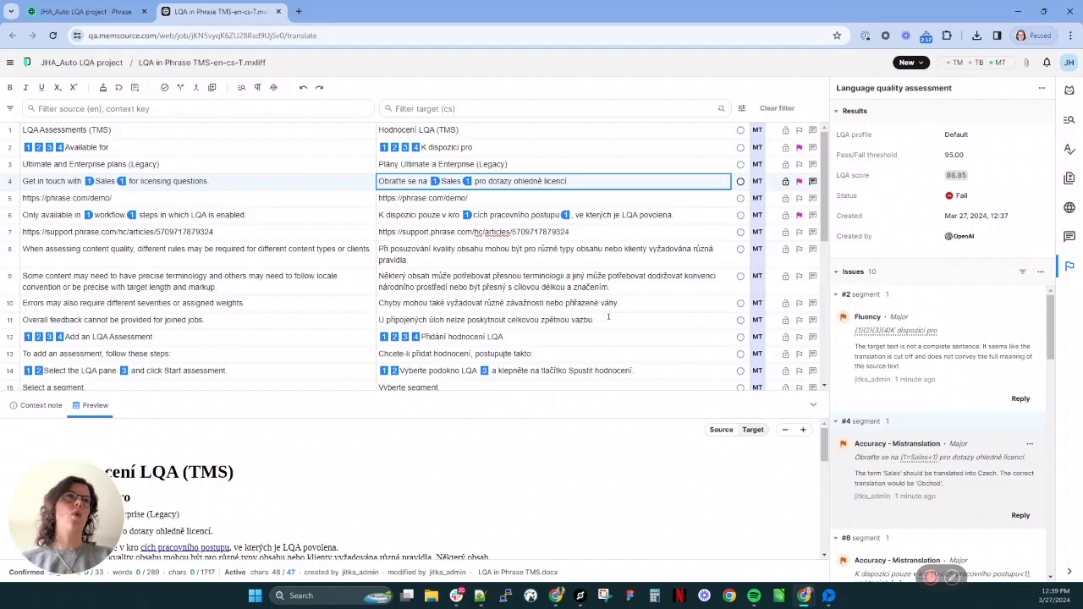
{"action": "mouse_move", "coordinate": [653, 322]}
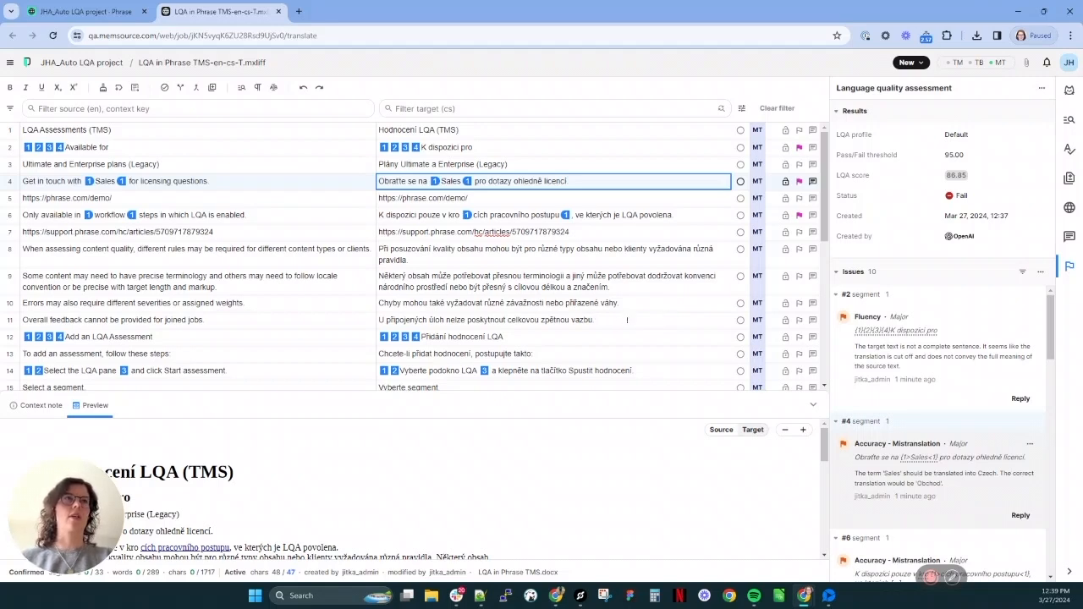
{"action": "left_click", "coordinate": [550, 215]}
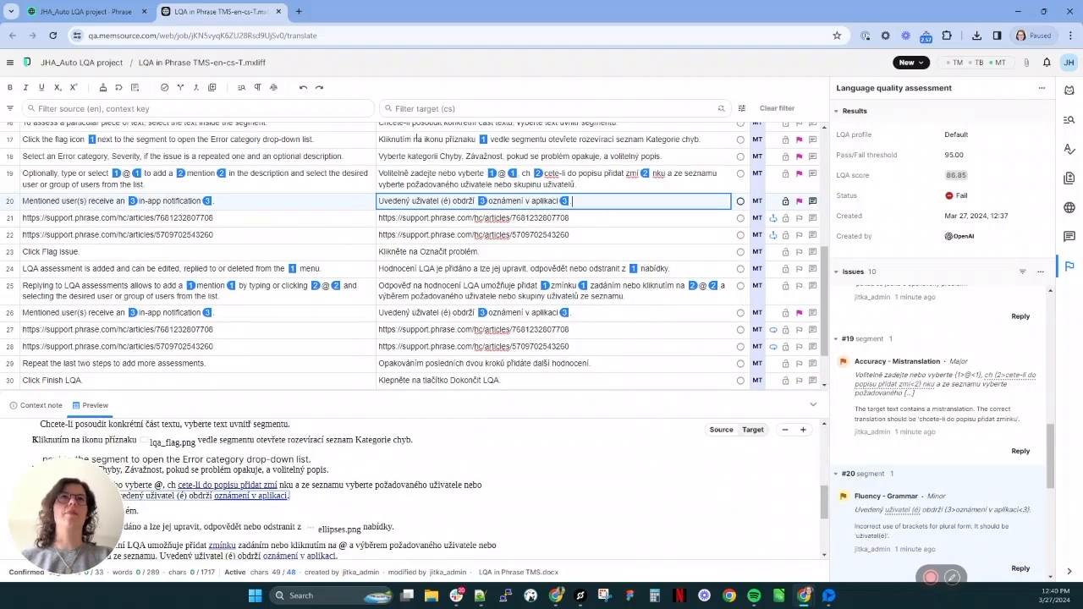
Step: Jump to later flagged segments around segment 20 with major Fluency and Mistranslation errors
{"action": "left_click", "coordinate": [1022, 271]}
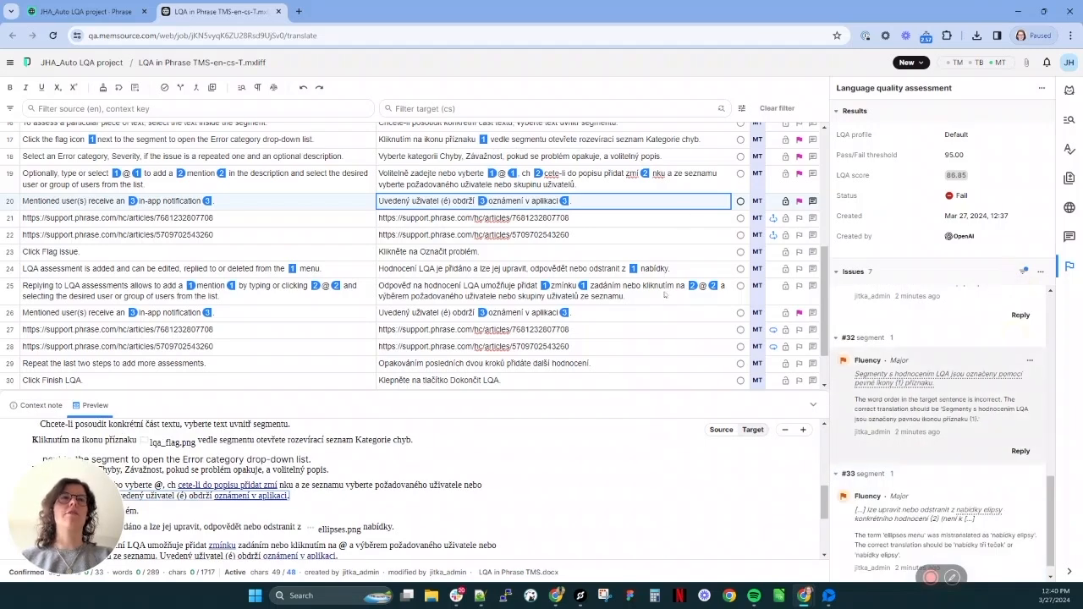
{"action": "scroll", "scroll_direction": "down", "scroll_amount": 3}
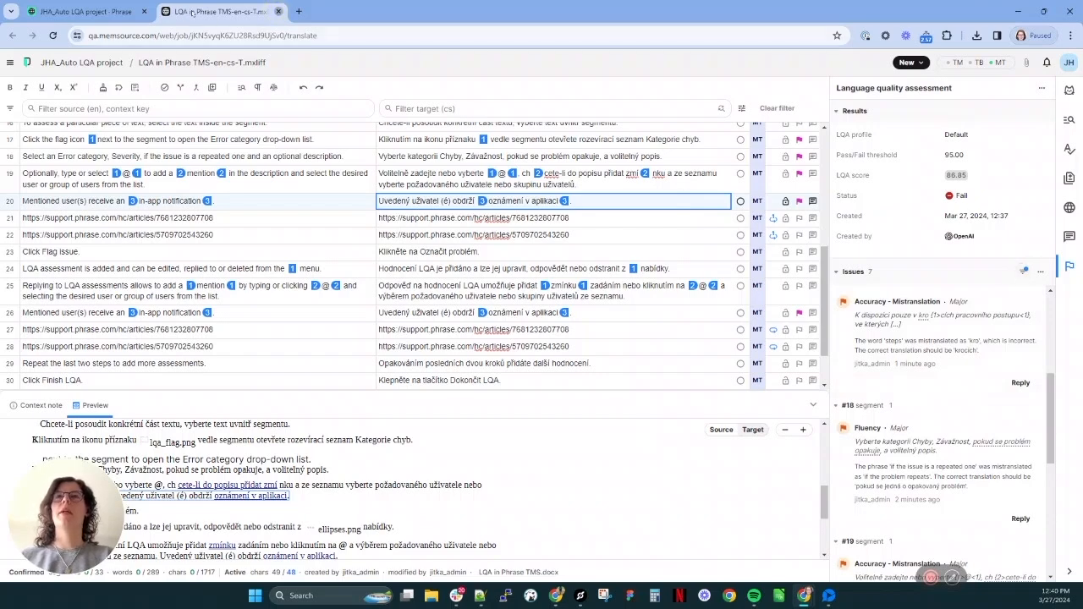
Step: From the project overview go to Phrase Analytics and its Quality dashboard with Auto LQA, average score 79.91
{"action": "left_click", "coordinate": [81, 10]}
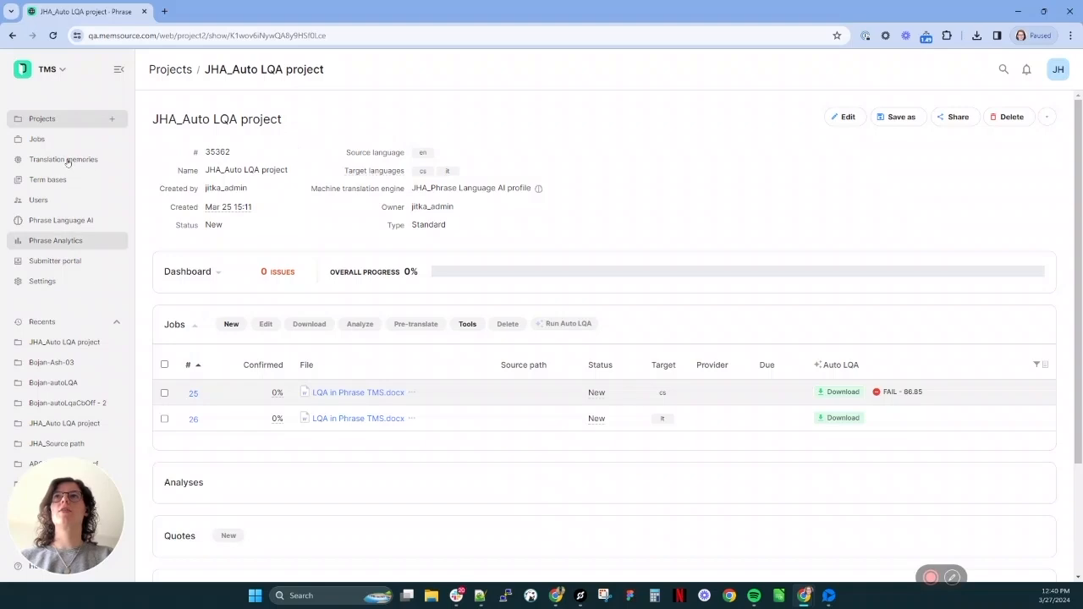
{"action": "left_click", "coordinate": [56, 240]}
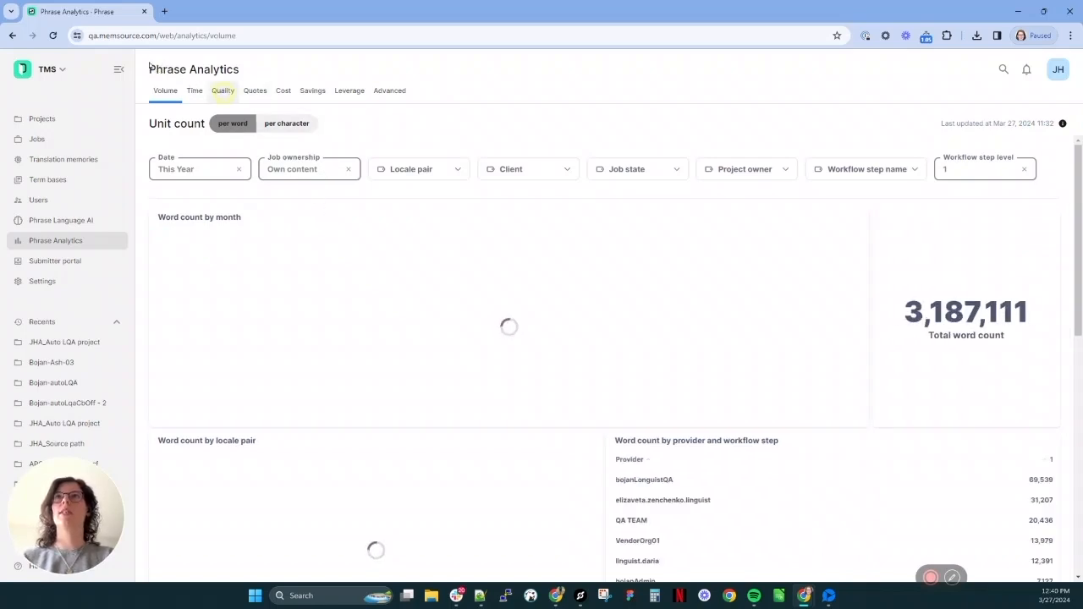
{"action": "left_click", "coordinate": [223, 92]}
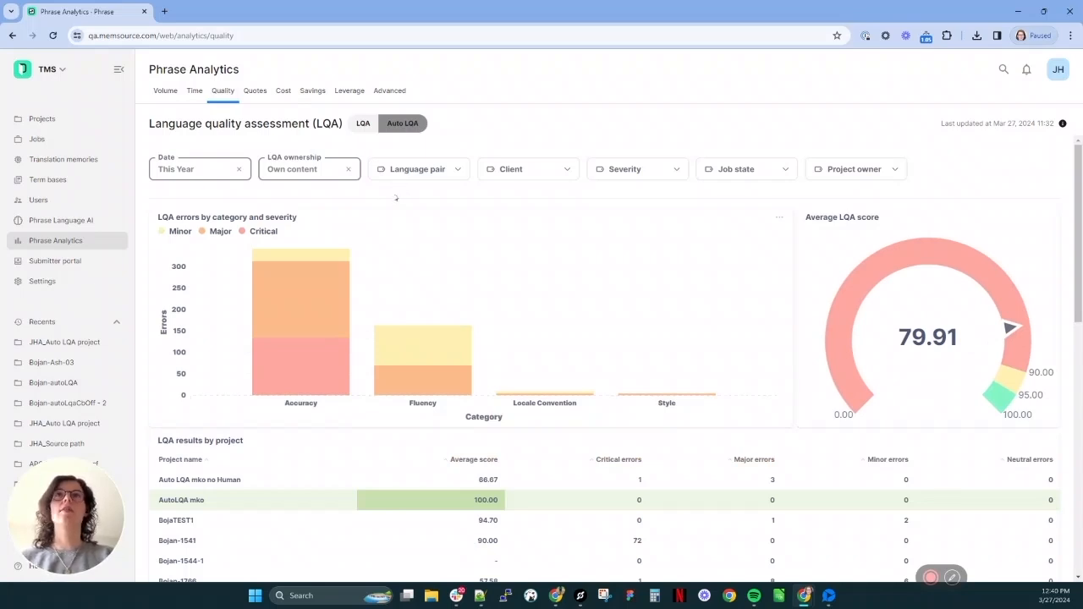
{"action": "mouse_move", "coordinate": [366, 229]}
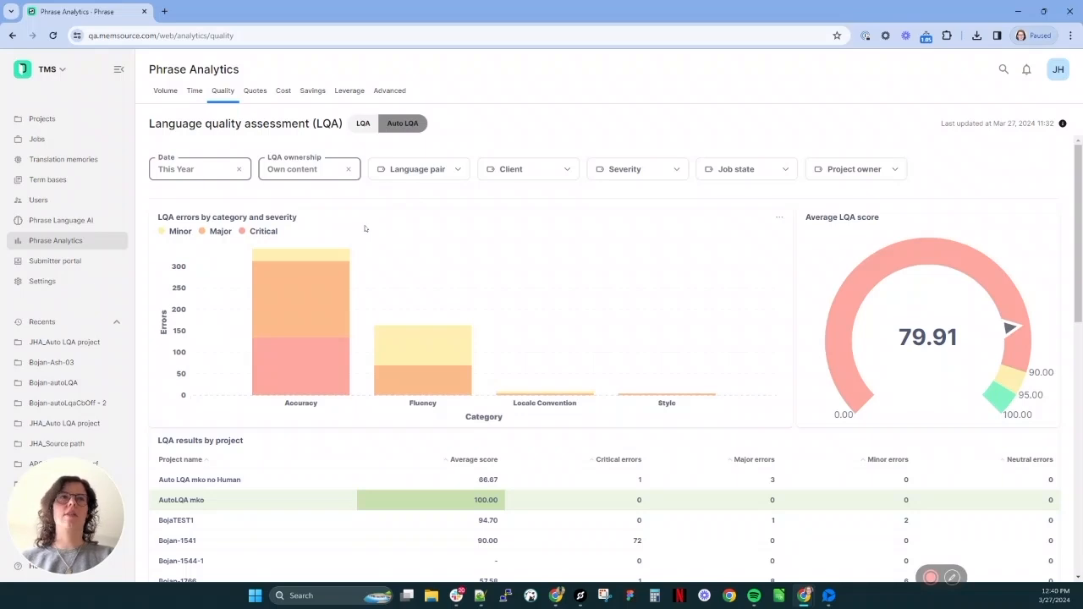
{"action": "mouse_move", "coordinate": [361, 213]}
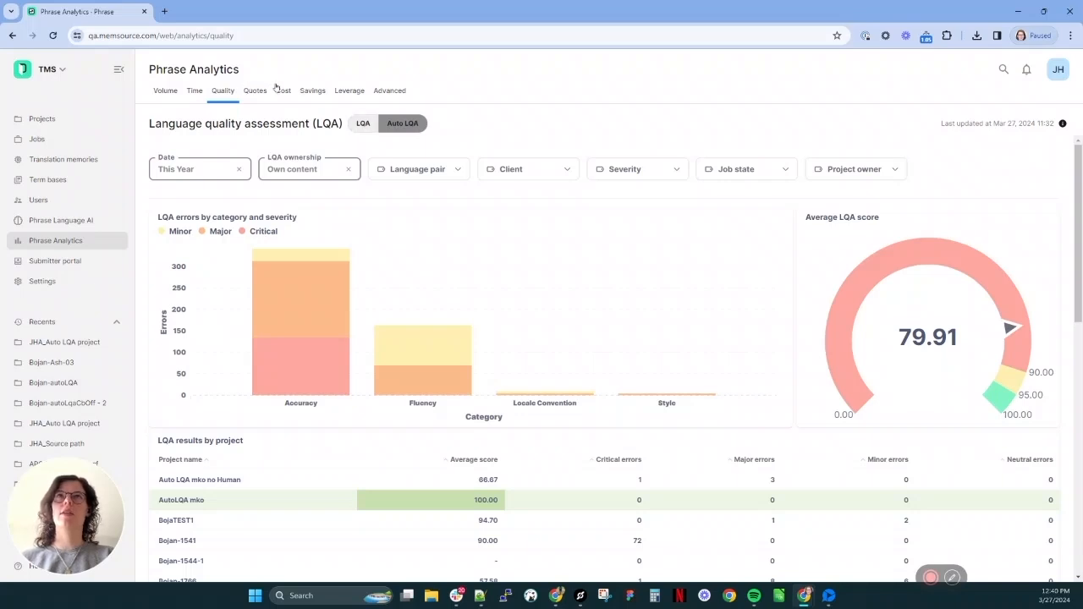
{"action": "mouse_move", "coordinate": [278, 88]}
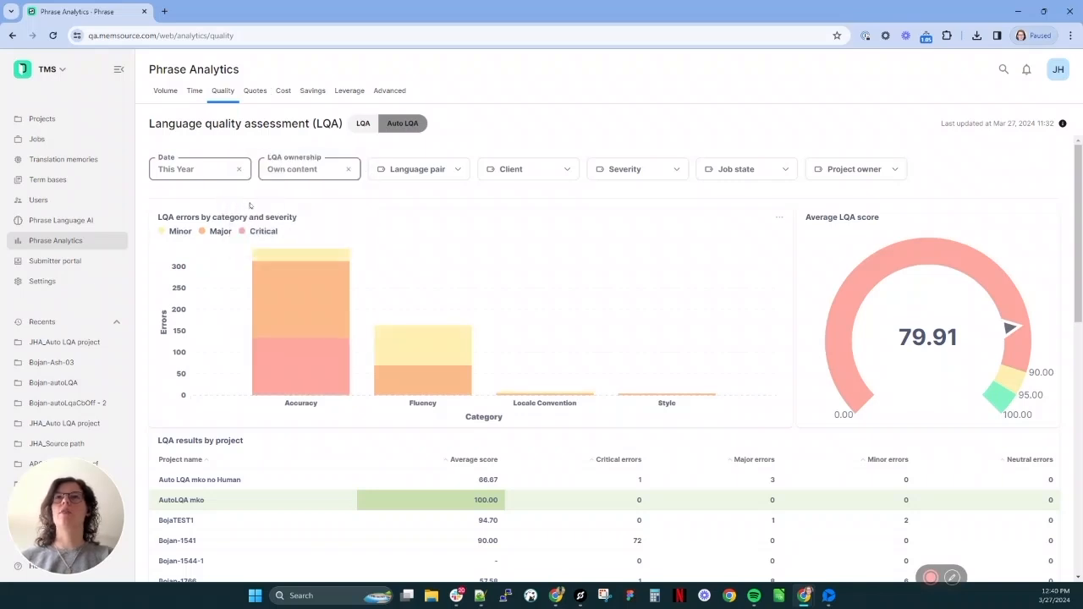
{"action": "mouse_move", "coordinate": [301, 329]}
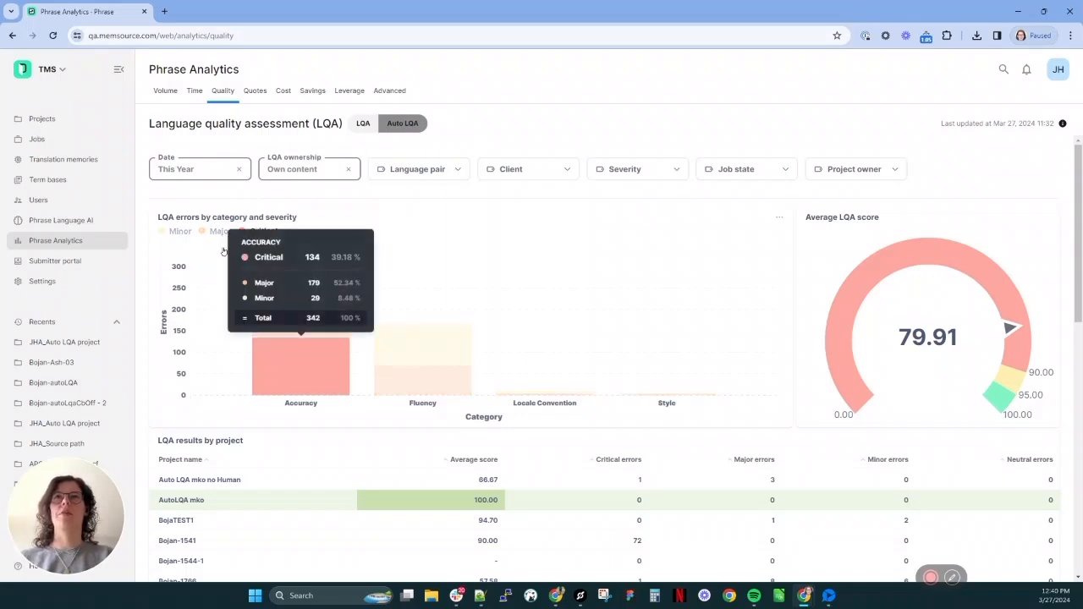
{"action": "mouse_move", "coordinate": [588, 183]}
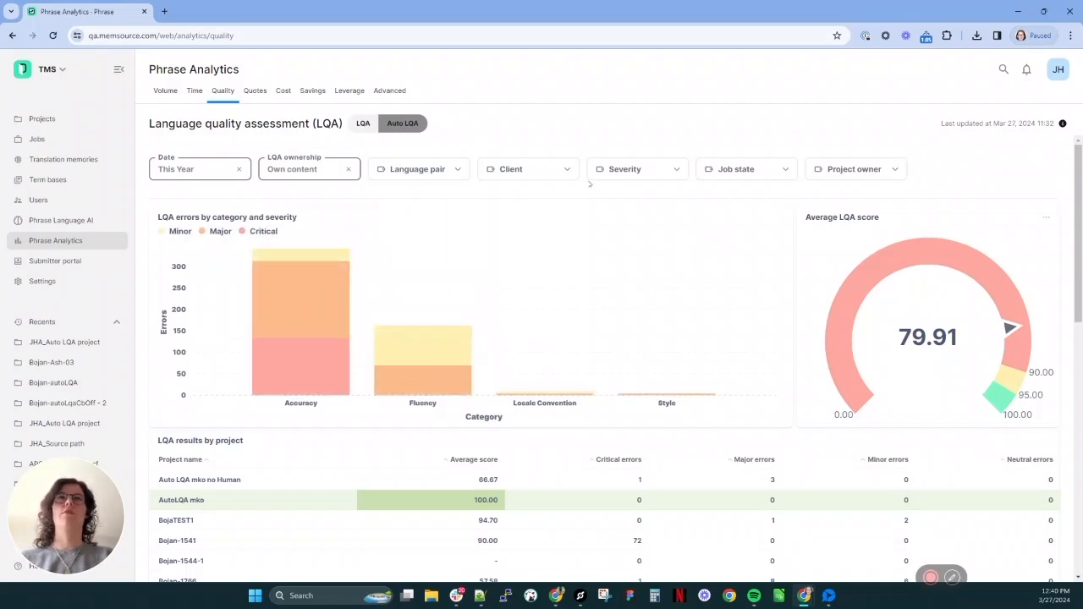
Step: Filter the Auto LQA dashboard by language pair en:cs, bringing the average score to 70.81
{"action": "left_click", "coordinate": [420, 169]}
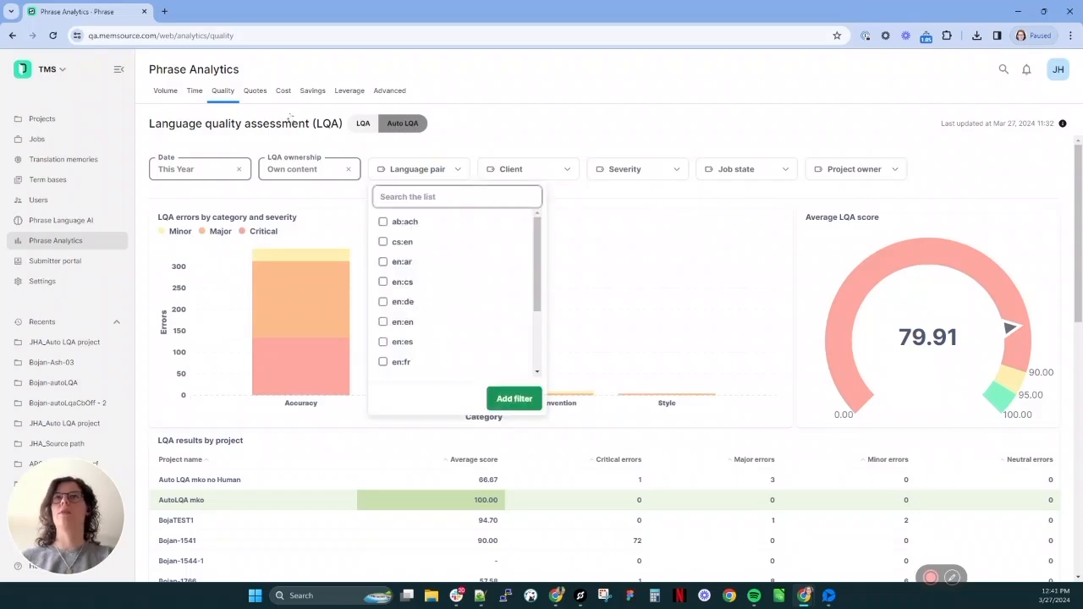
{"action": "left_click", "coordinate": [383, 281]}
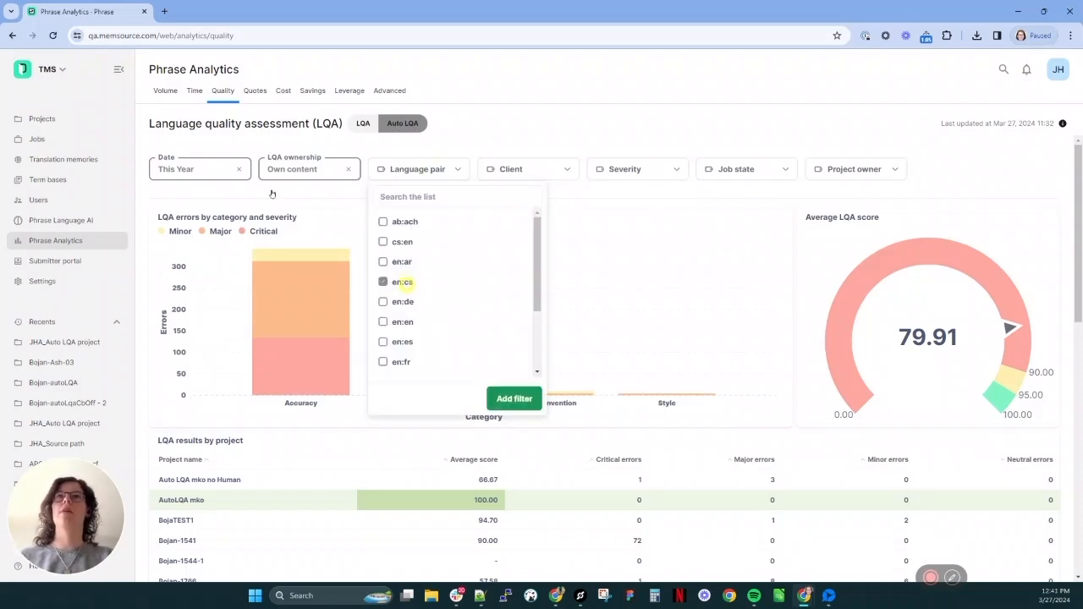
{"action": "left_click", "coordinate": [514, 399]}
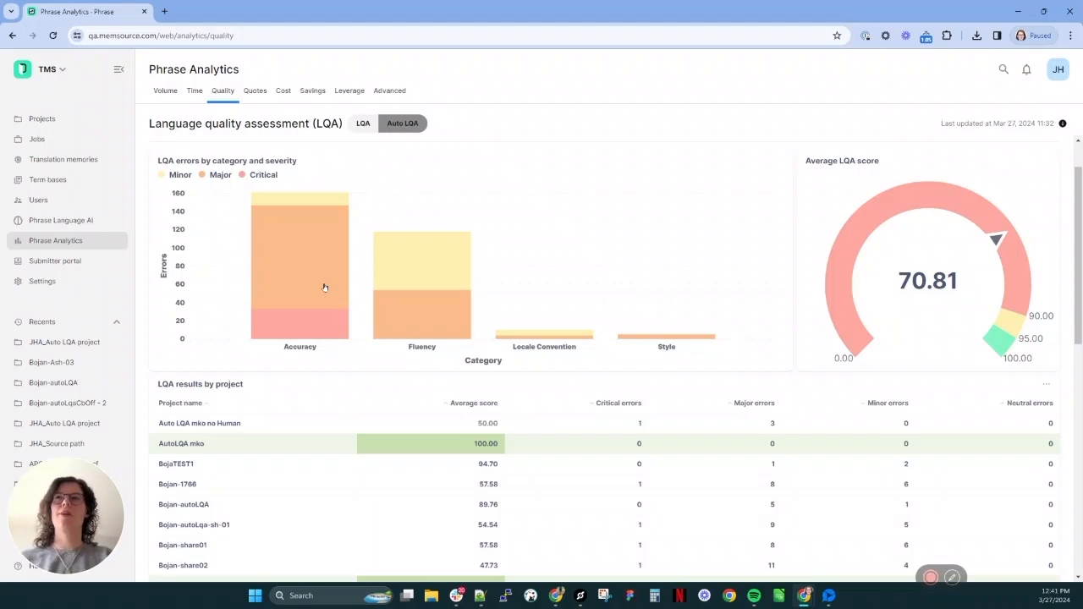
{"action": "mouse_move", "coordinate": [352, 287]}
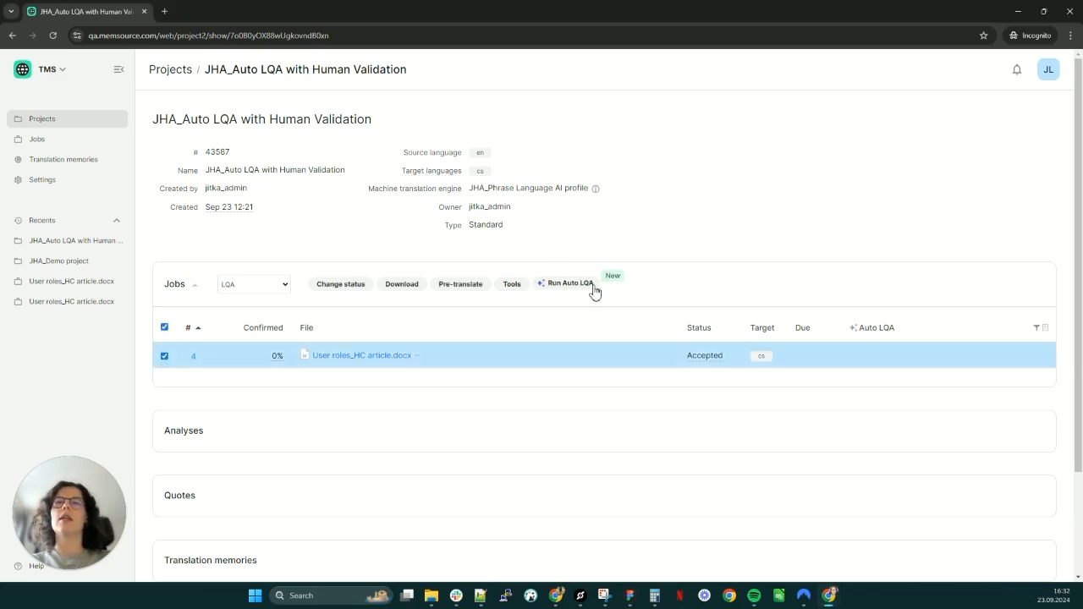
Step: Run Auto LQA on the job (PASS, 99.14) and open its file in the CAT editor
{"action": "left_click", "coordinate": [565, 282]}
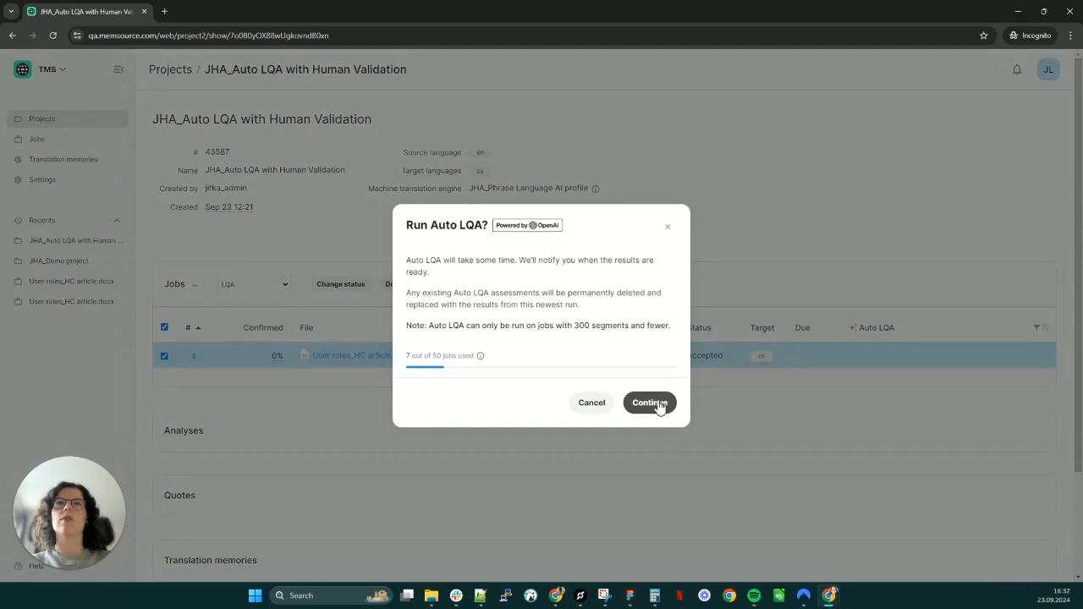
{"action": "left_click", "coordinate": [649, 403]}
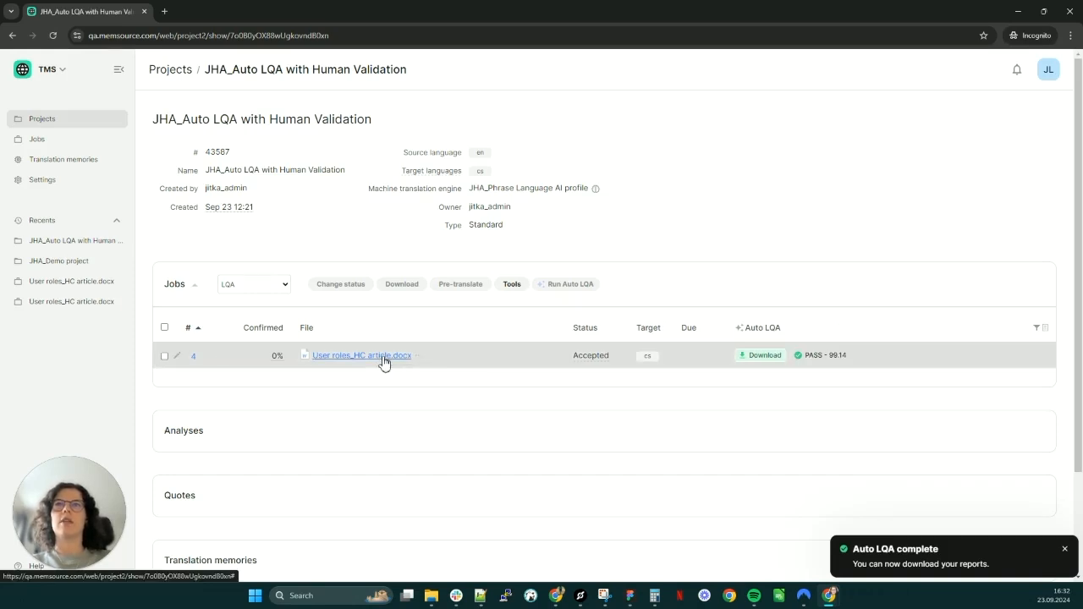
{"action": "left_click", "coordinate": [362, 355]}
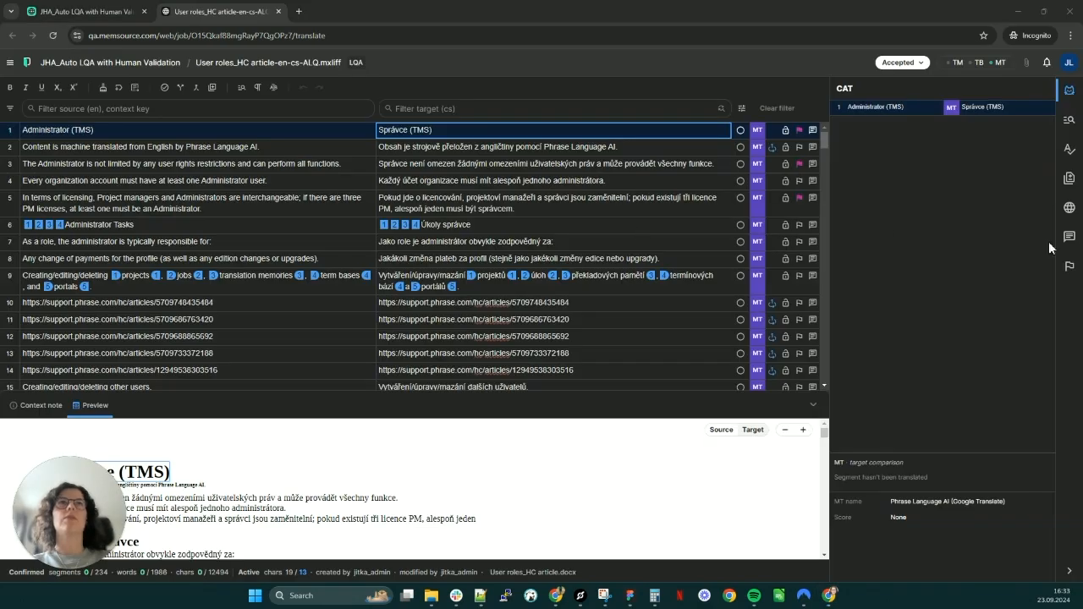
Step: Show the LQA panel and switch the Auto LQA assessment into Edit LQA mode
{"action": "left_click", "coordinate": [1069, 264]}
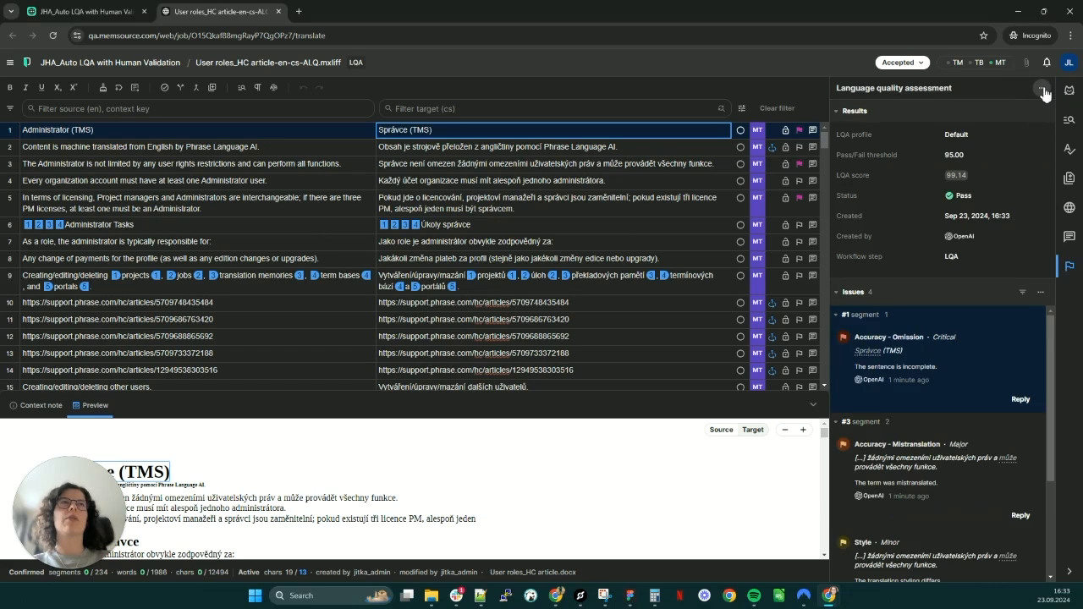
{"action": "left_click", "coordinate": [1042, 88]}
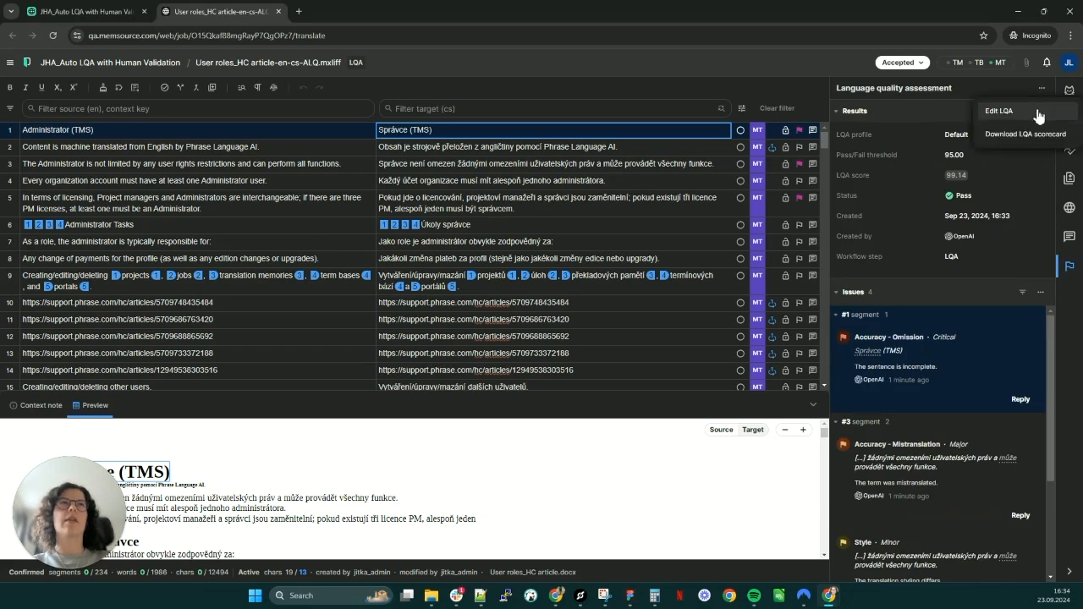
{"action": "left_click", "coordinate": [998, 110]}
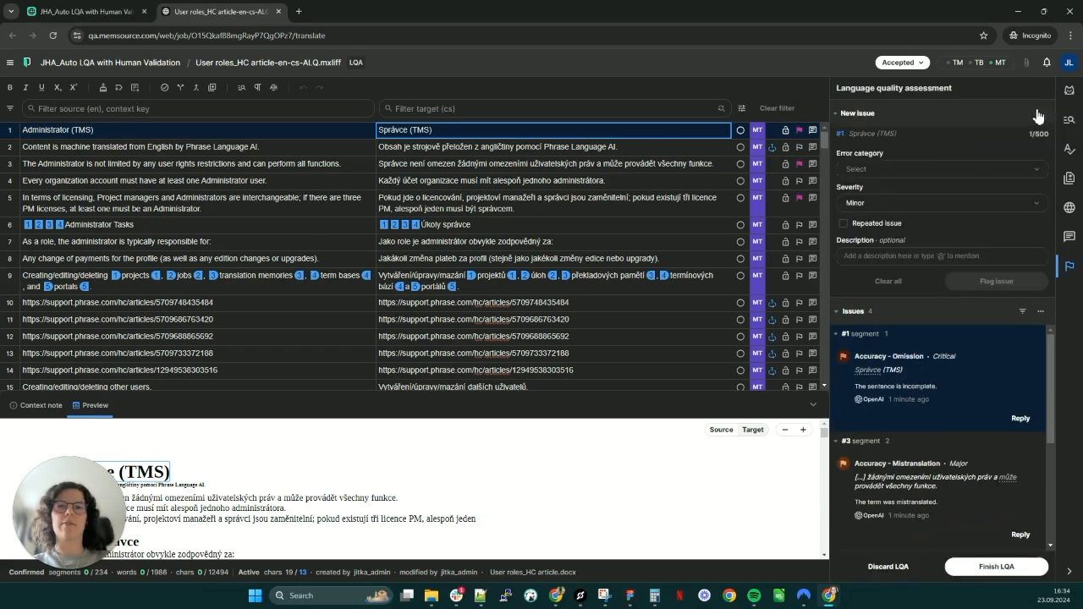
{"action": "mouse_move", "coordinate": [1015, 354]}
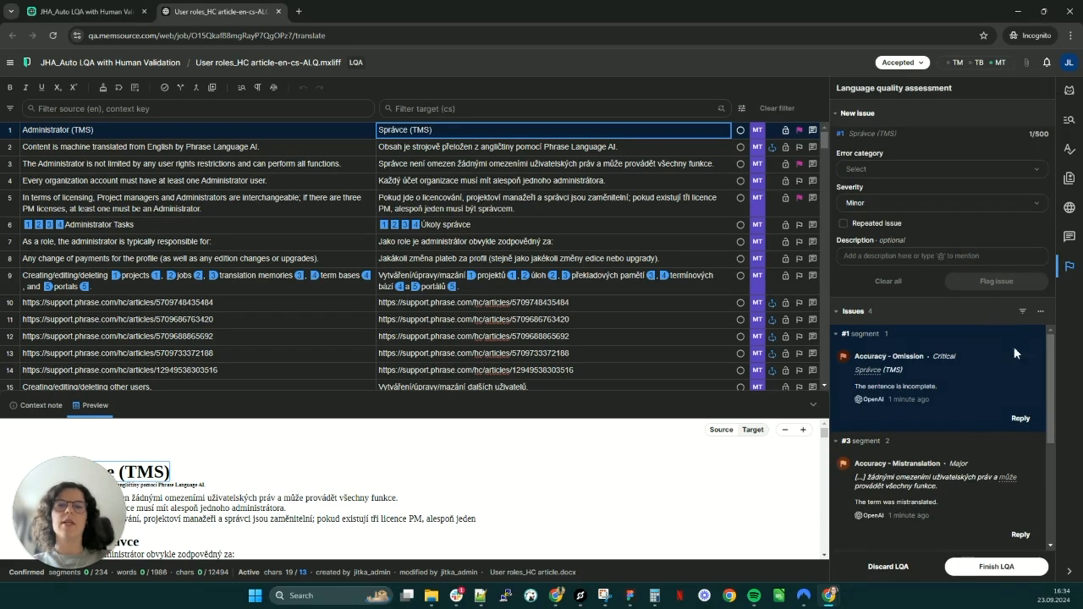
Step: Delete the Critical Omission issue on segment 1 and move on to segment 3's issue
{"action": "left_click", "coordinate": [1031, 359]}
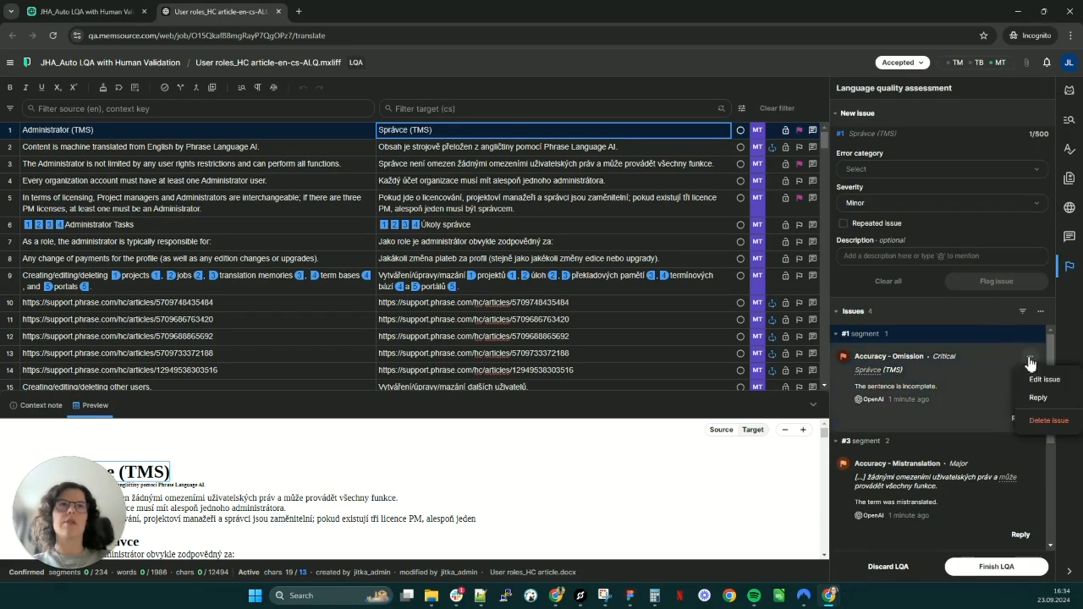
{"action": "left_click", "coordinate": [1049, 420]}
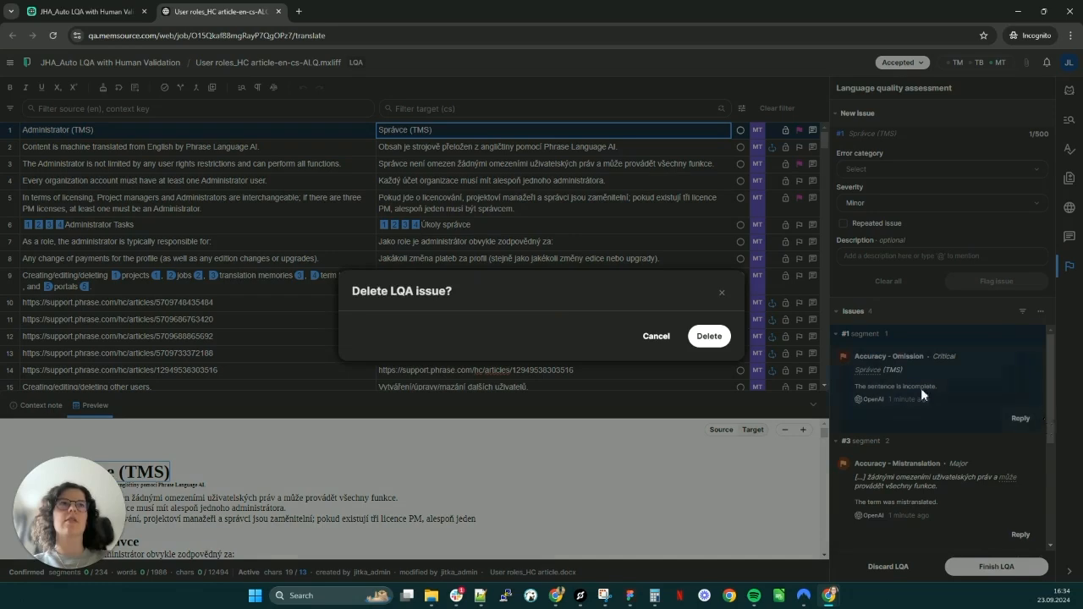
{"action": "left_click", "coordinate": [707, 335]}
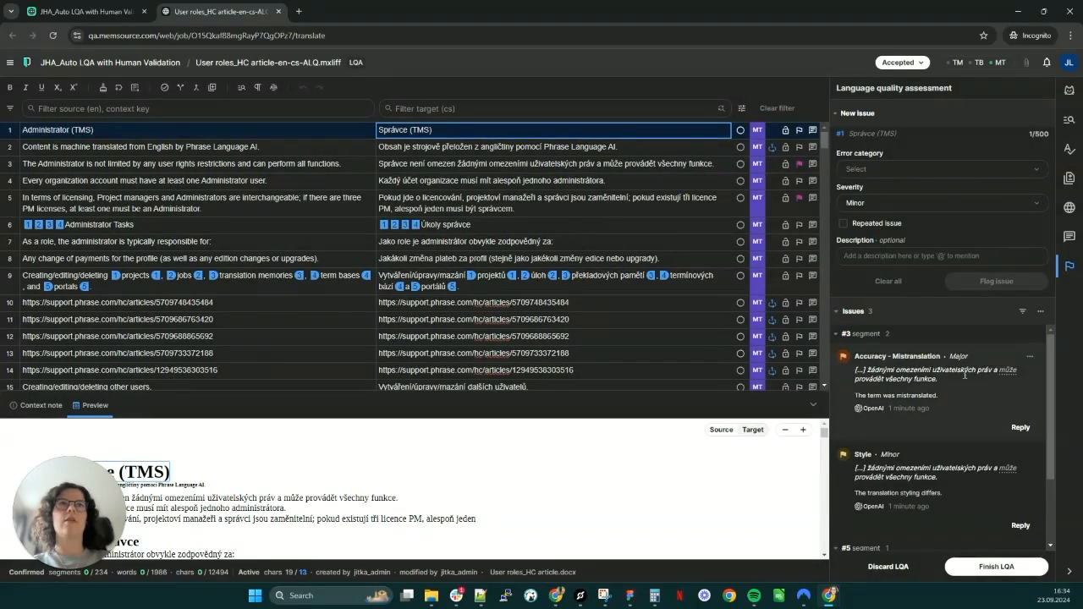
{"action": "left_click", "coordinate": [1029, 362]}
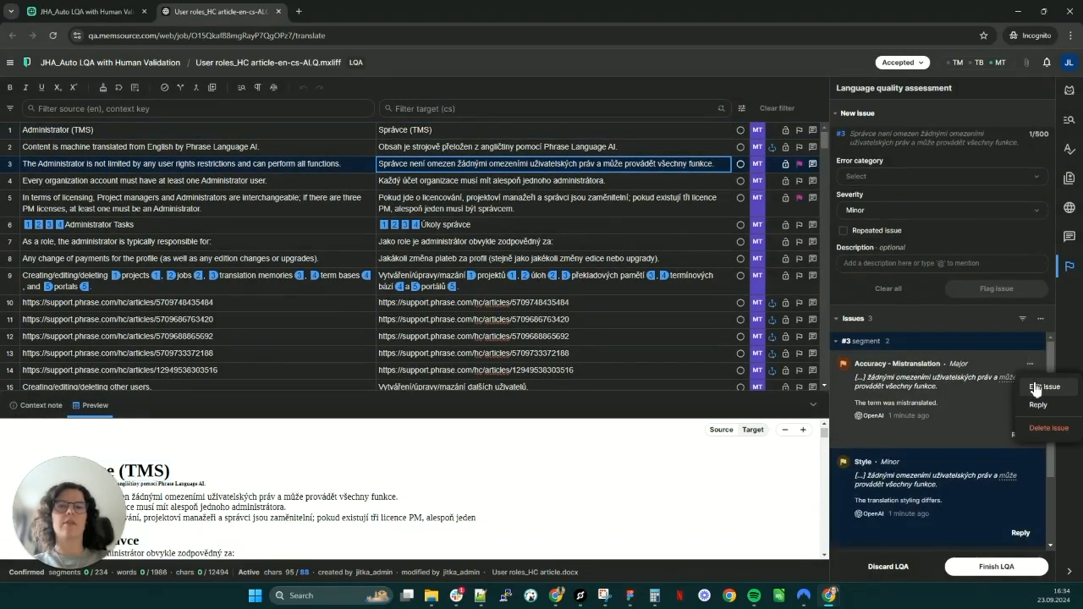
Step: Edit segment 3's issue to Error category Under-translation, Severity Critical, and save it
{"action": "left_click", "coordinate": [1046, 386]}
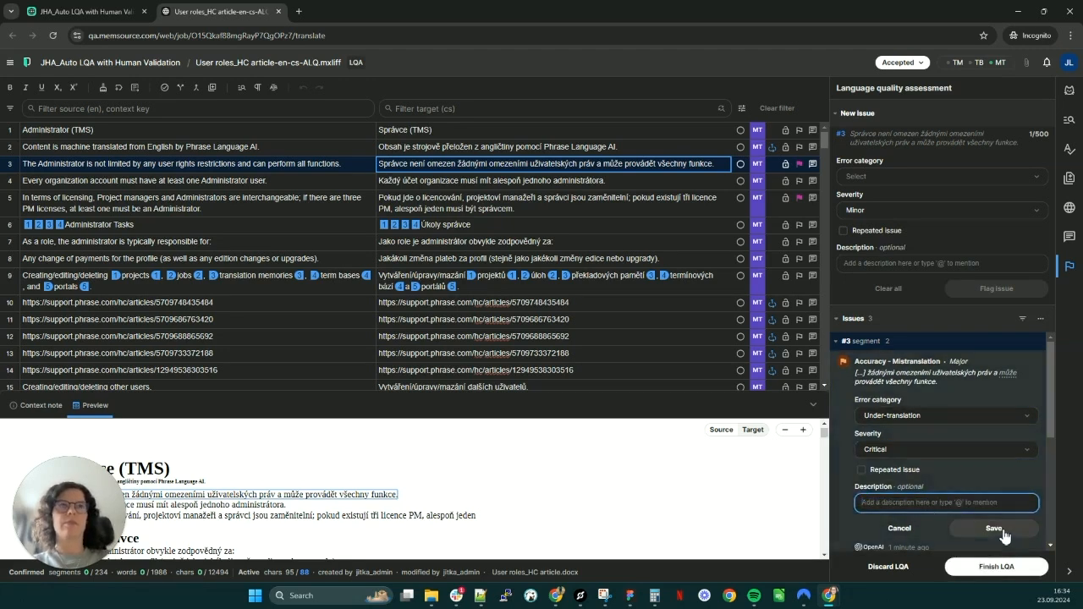
{"action": "left_click", "coordinate": [995, 527]}
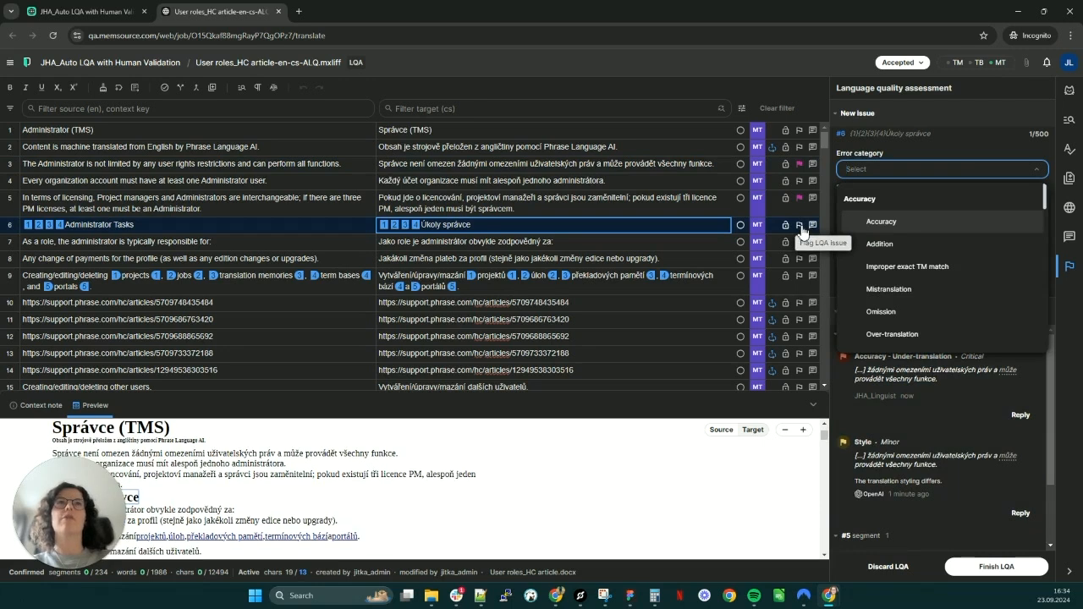
Step: Flag a new issue on segment 6 with Error category Terminology and Severity Critical
{"action": "type", "text": "termin"}
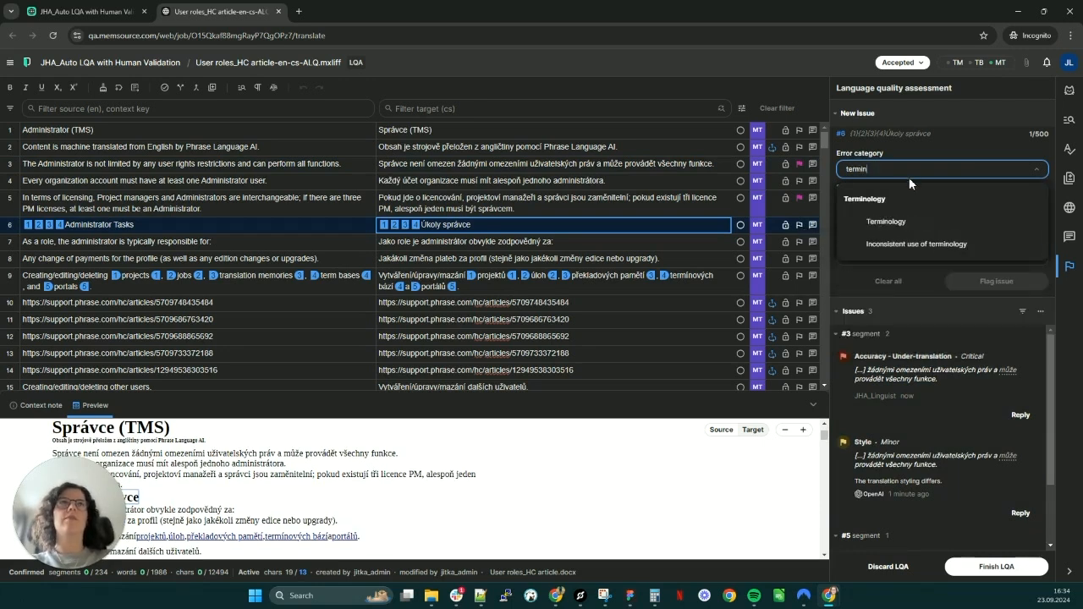
{"action": "left_click", "coordinate": [885, 219]}
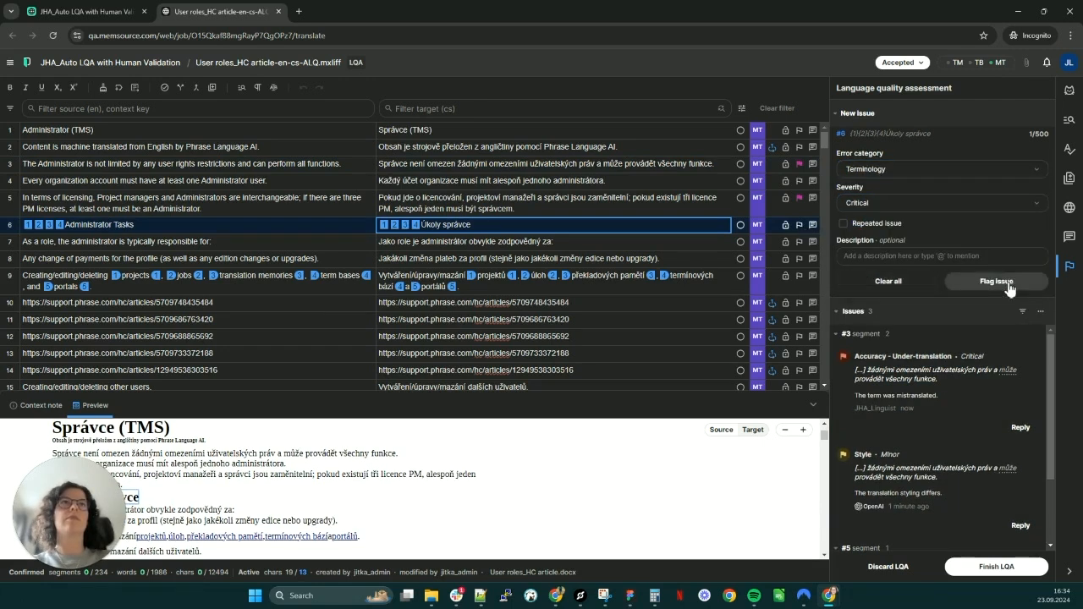
{"action": "left_click", "coordinate": [940, 169]}
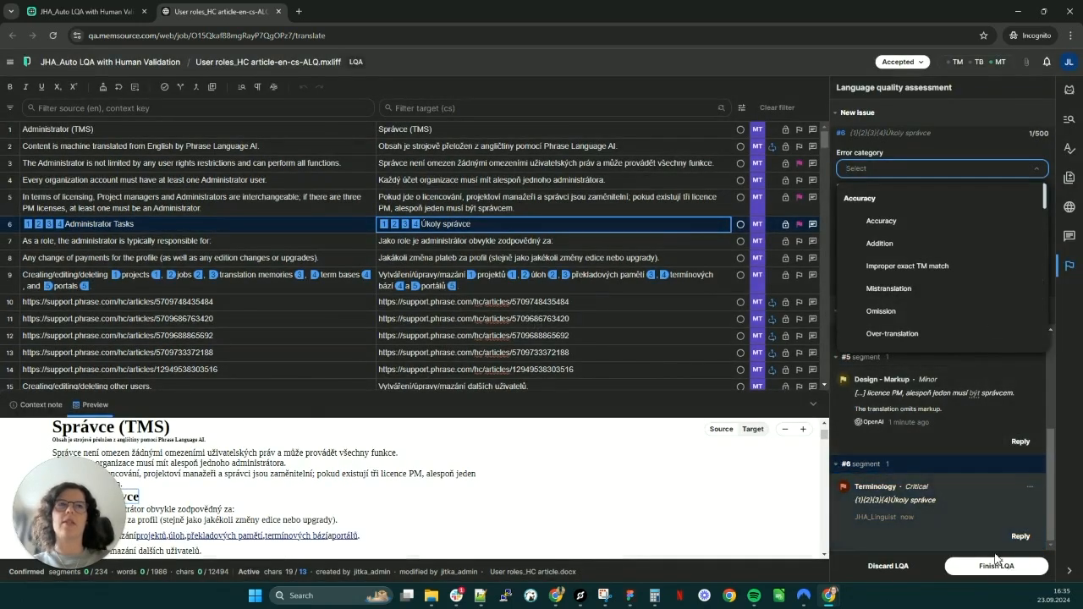
Step: Finish the LQA so the edited assessment produces its new score and pass status
{"action": "left_click", "coordinate": [995, 565]}
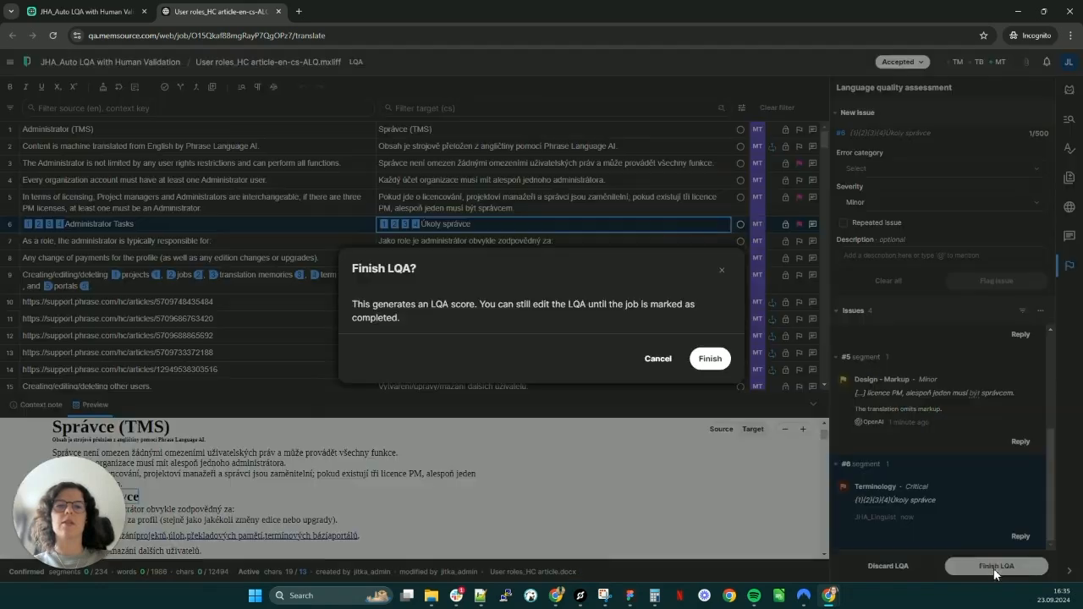
{"action": "left_click", "coordinate": [709, 358]}
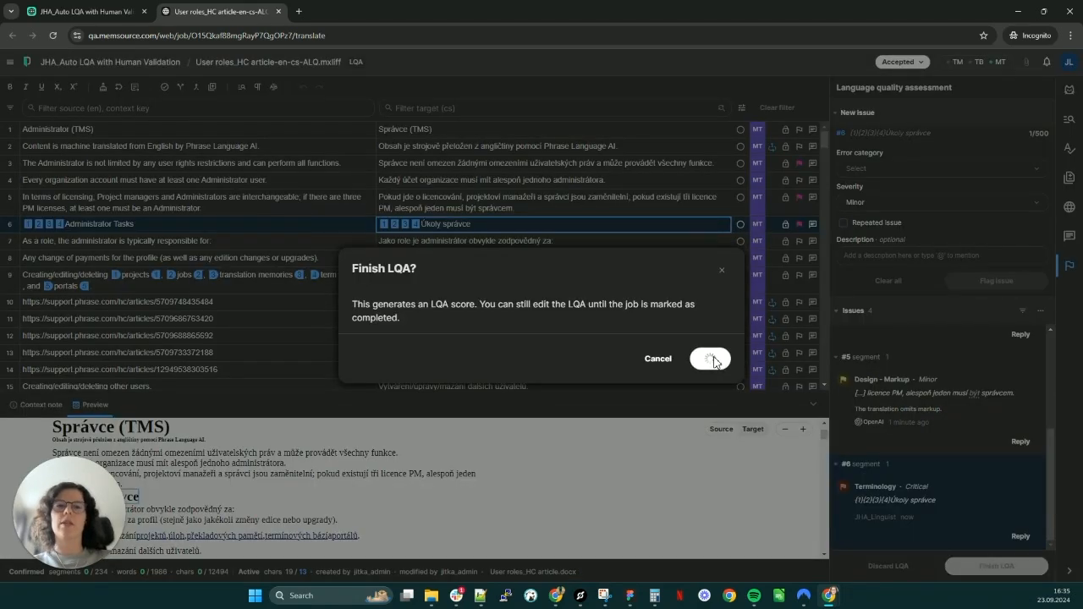
{"action": "left_click", "coordinate": [709, 359]}
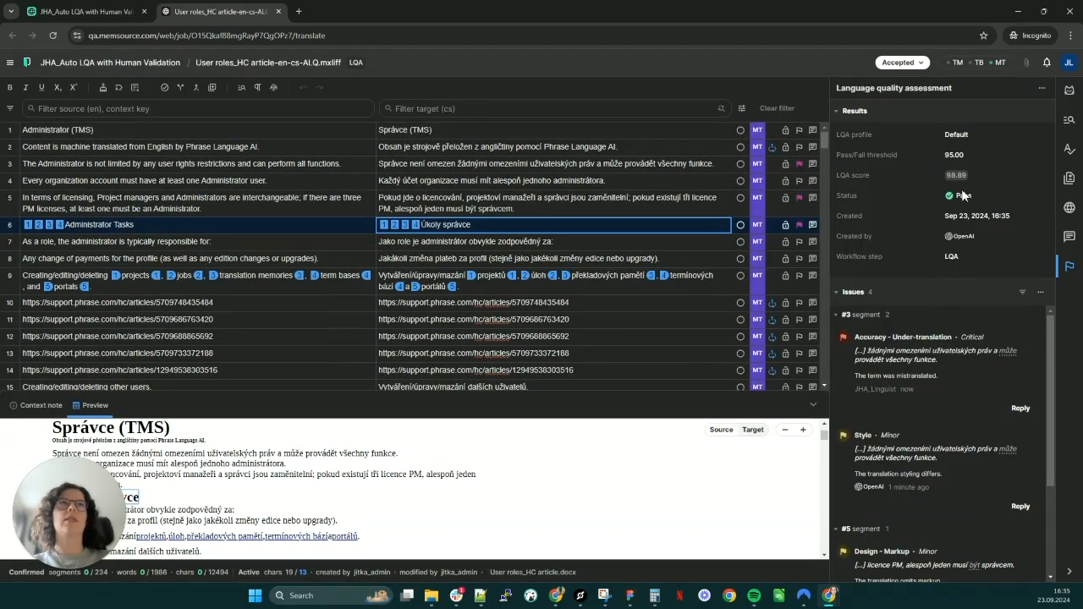